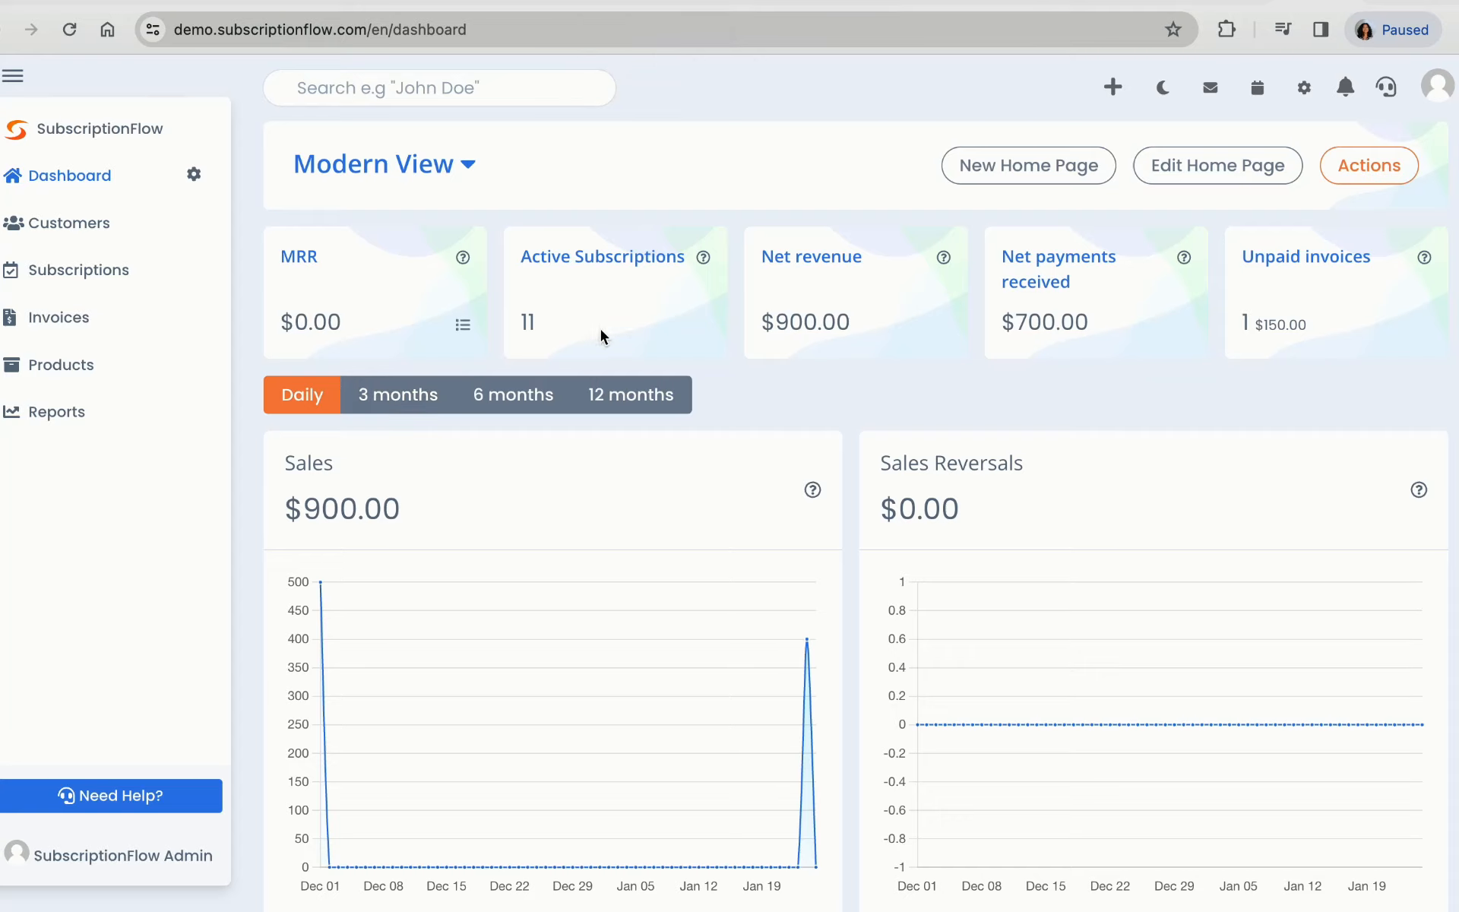
# Step: Review the dashboard charts ($900 net revenue, 11 active subscriptions) and go to Products
pyautogui.scroll(-3)
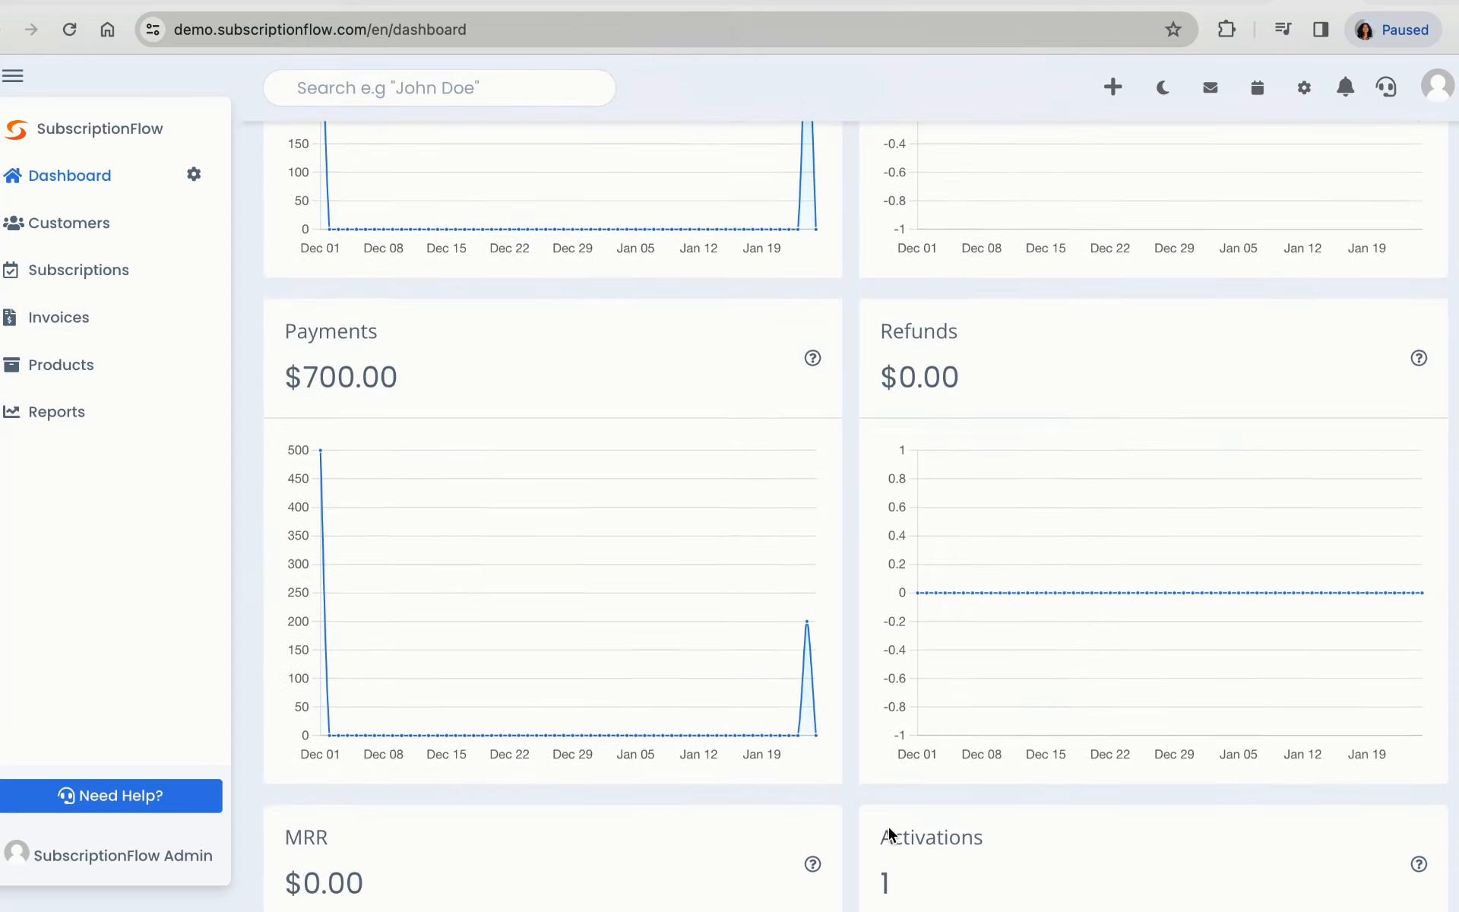
pyautogui.scroll(3)
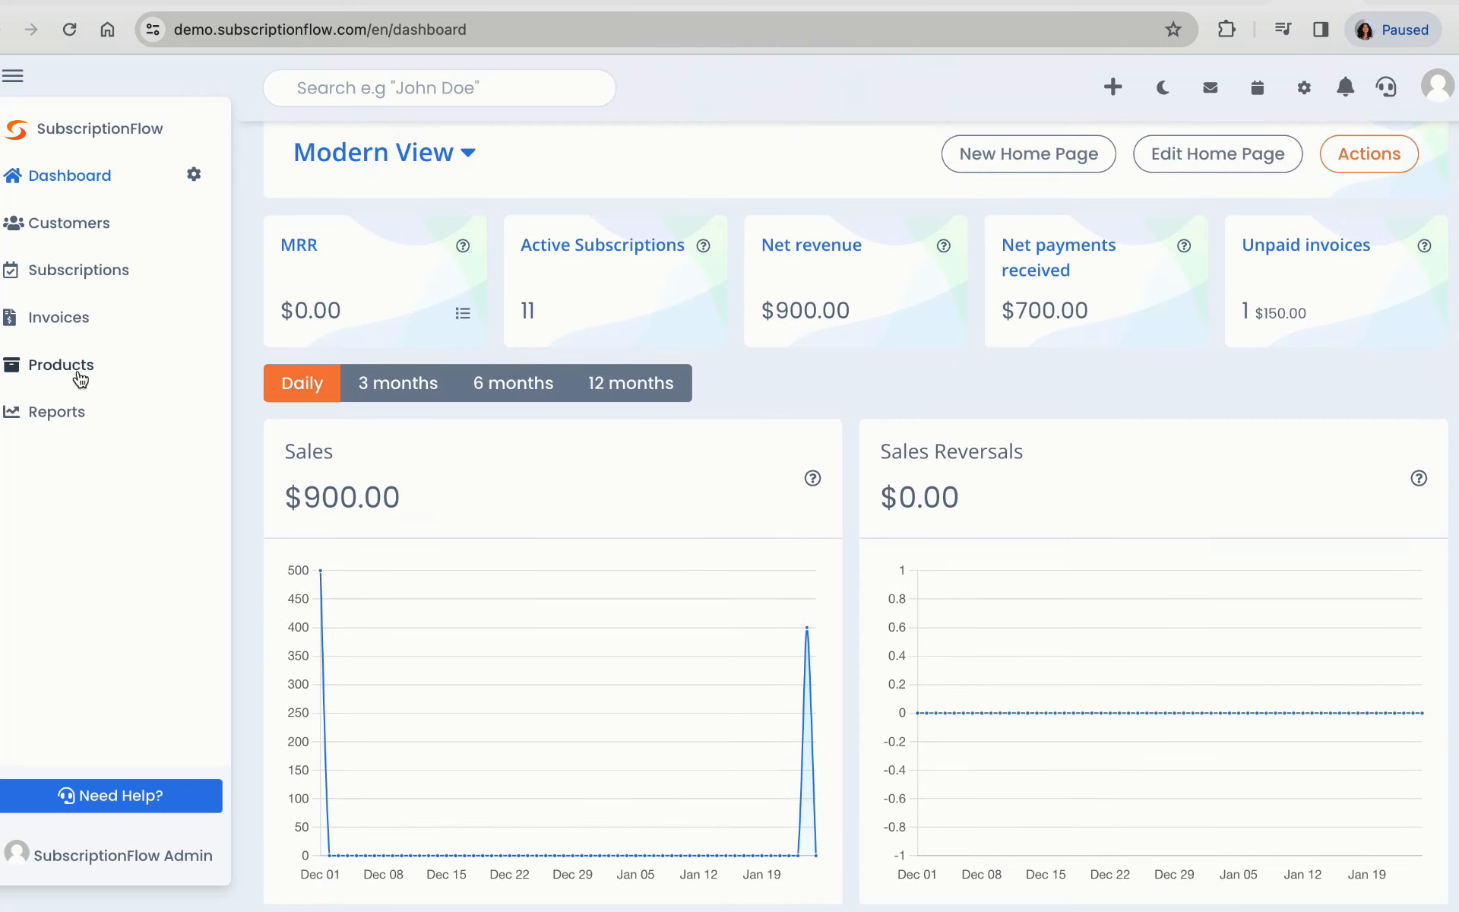
pyautogui.click(63, 365)
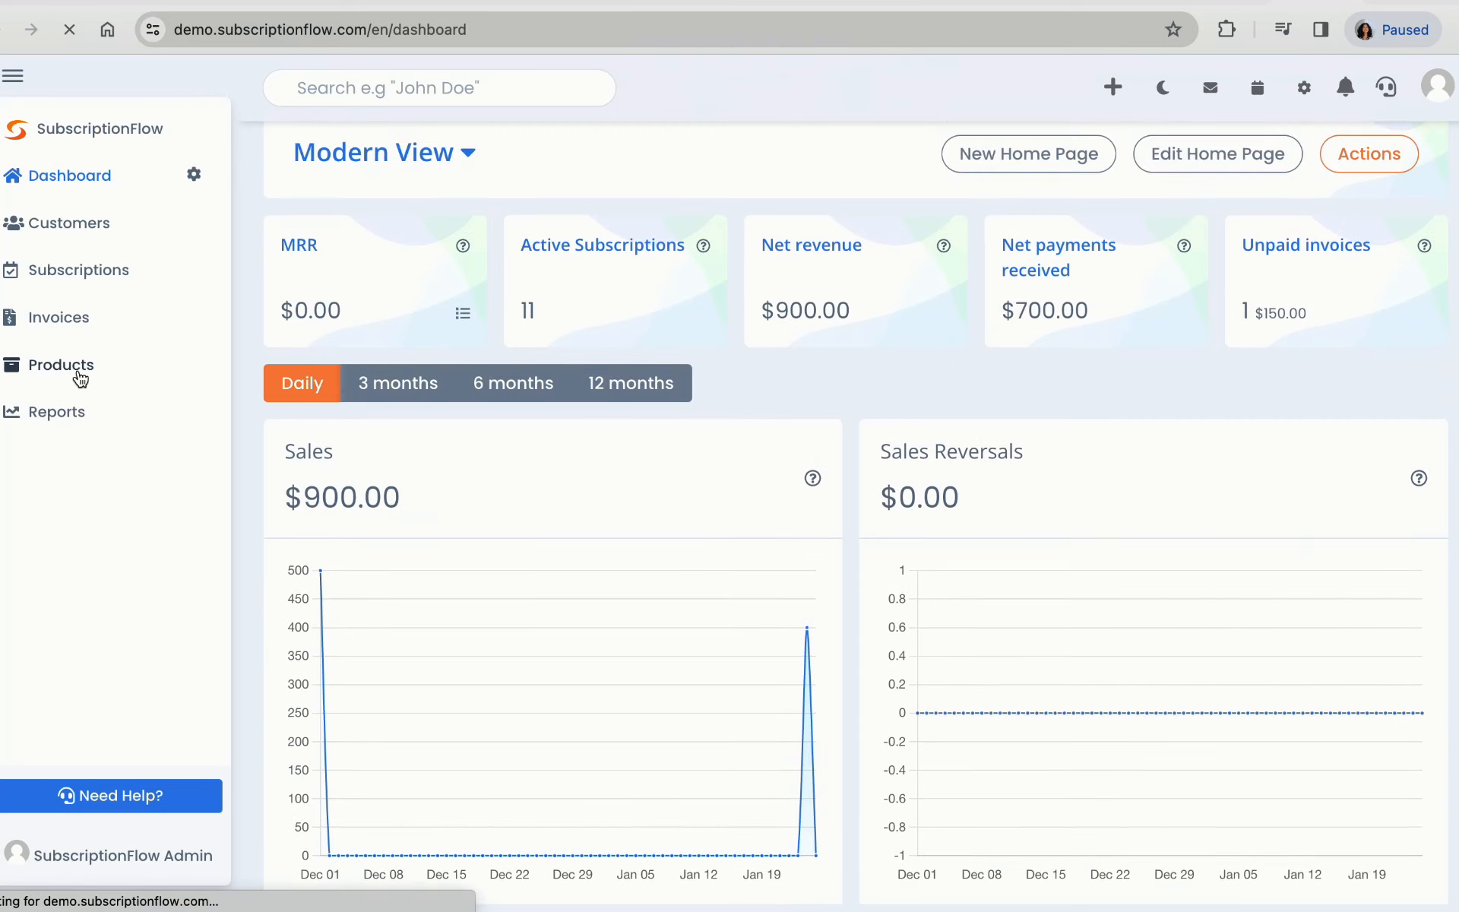
# Step: Open the Social Media Marketing Services product detail with its 200 USD/month Monthly Plan
pyautogui.click(63, 364)
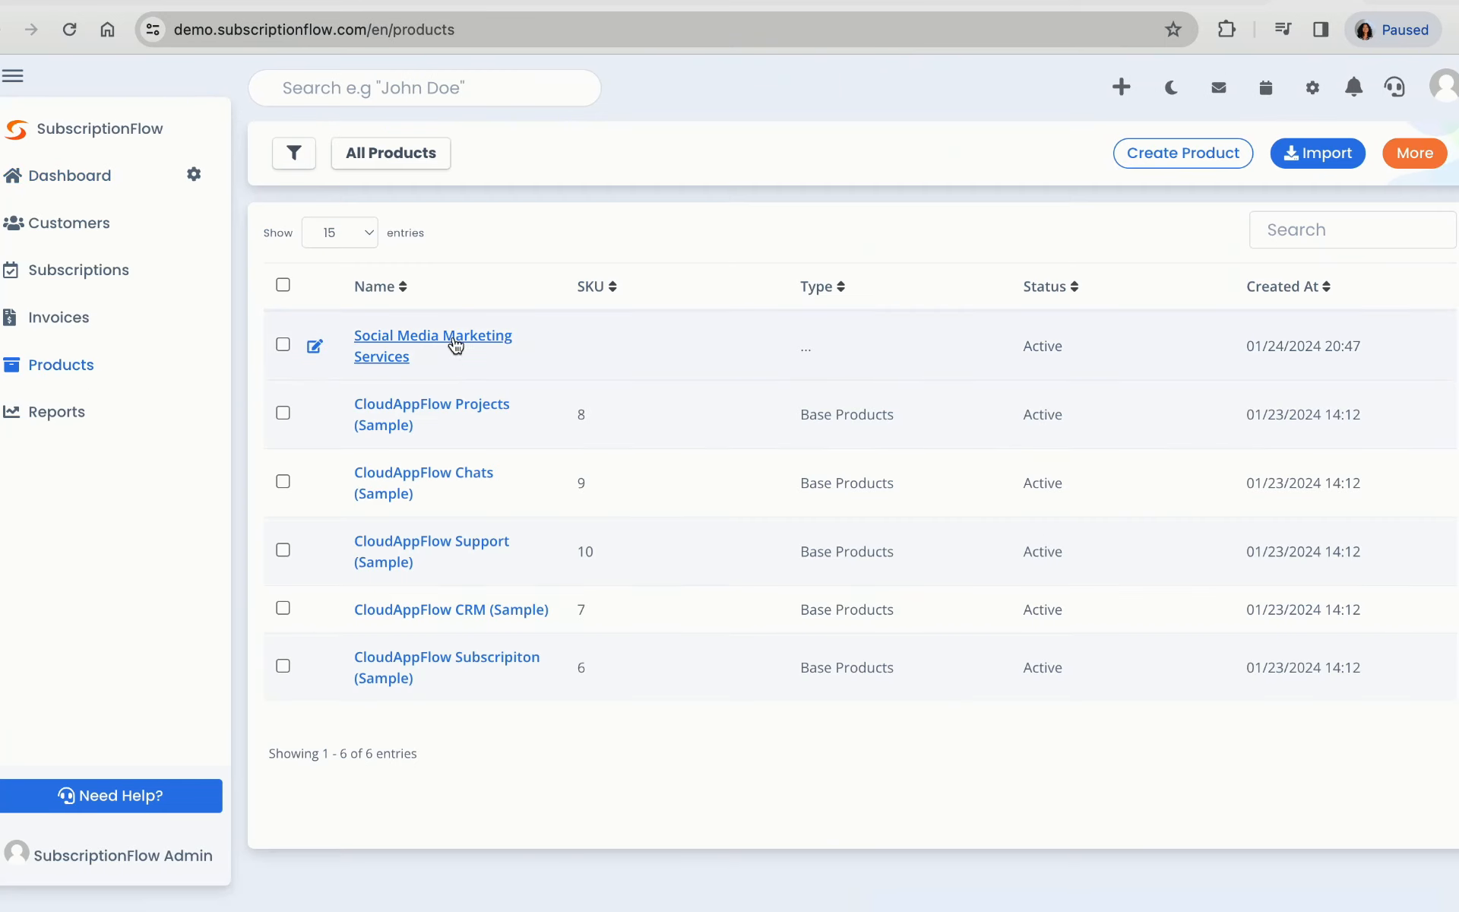
pyautogui.click(432, 345)
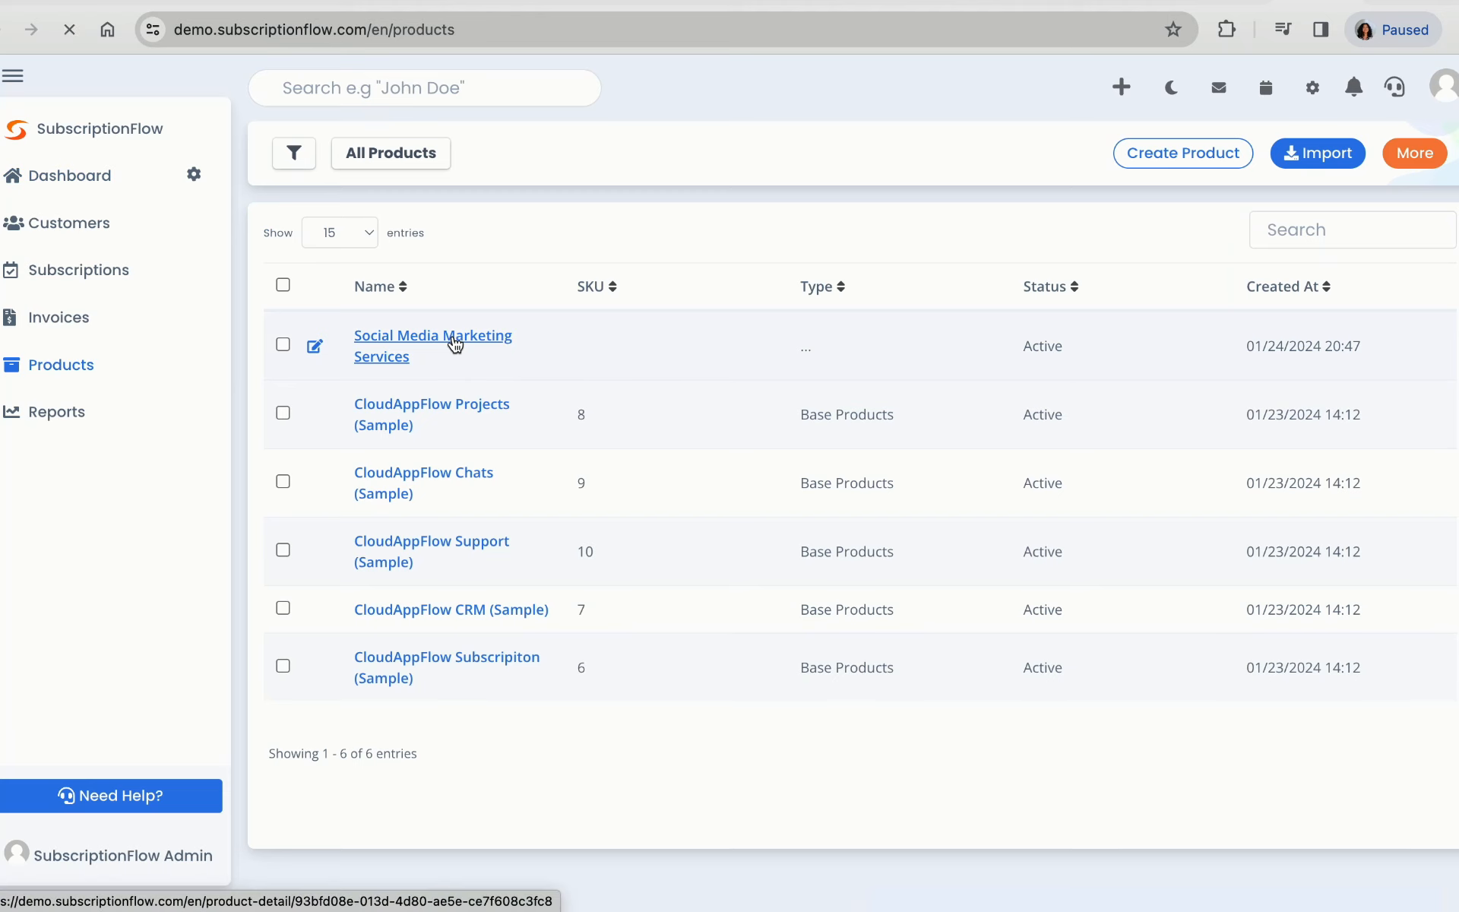
pyautogui.click(434, 334)
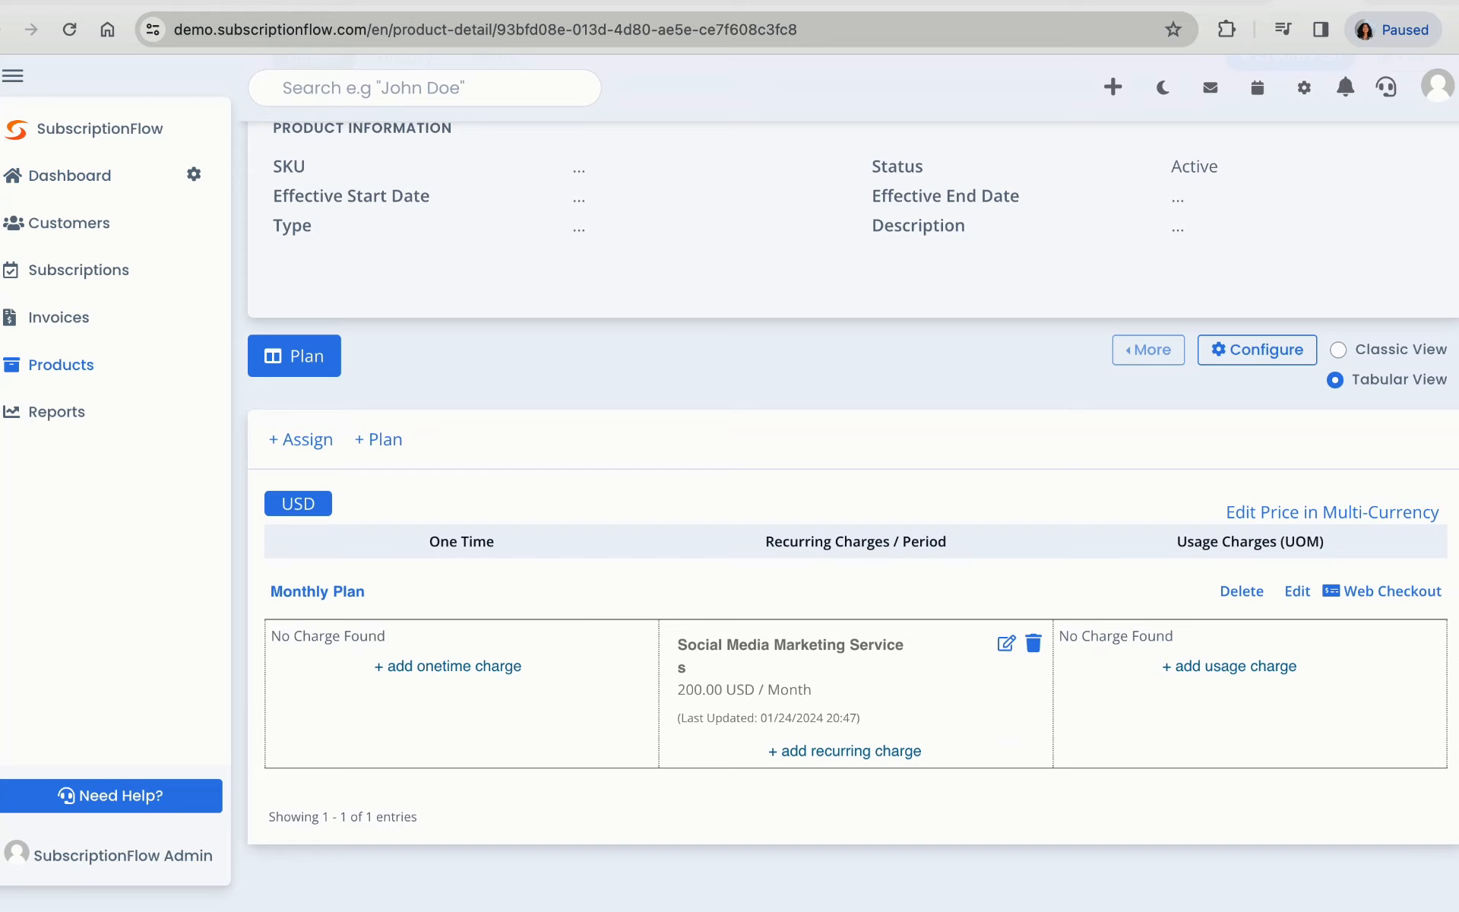
# Step: Show the Monthly Plan's Share Web Checkout panel and launch the hosted checkout designer
pyautogui.click(1390, 592)
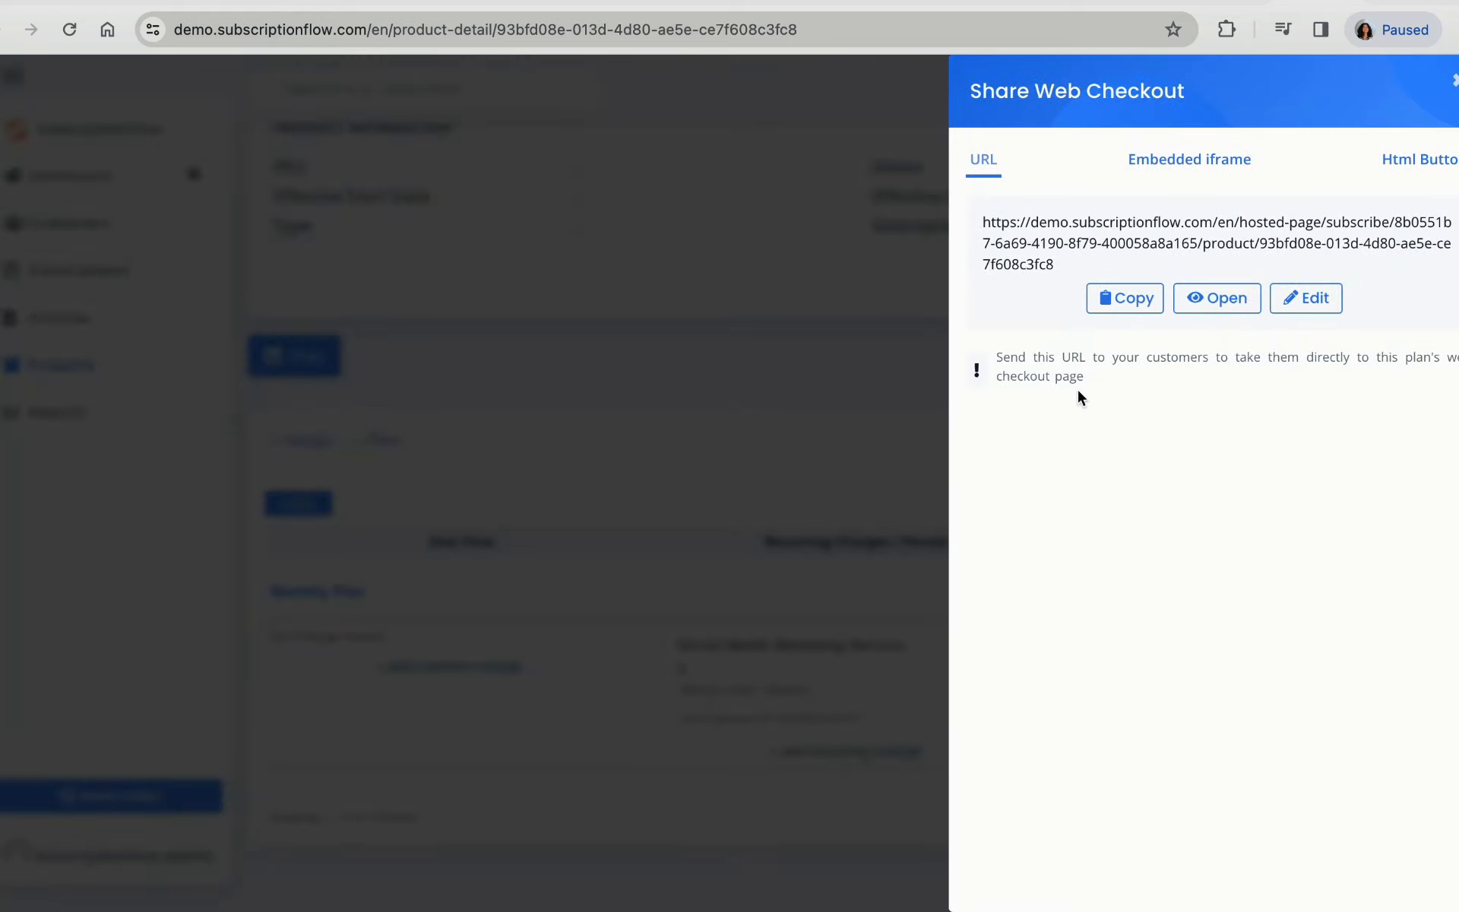
pyautogui.moveTo(1064, 267)
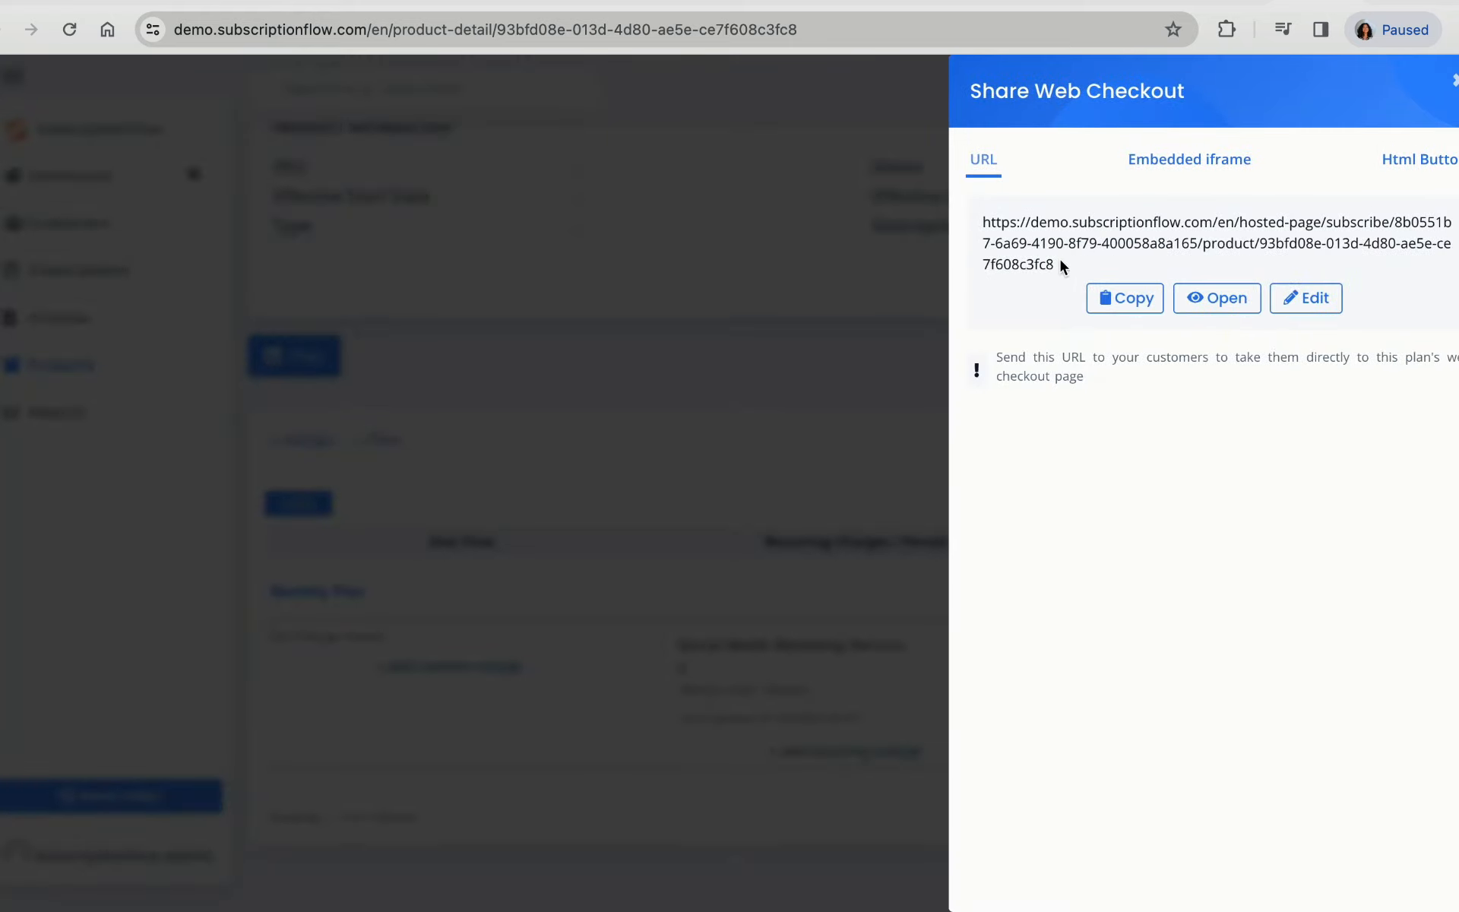
pyautogui.click(1215, 298)
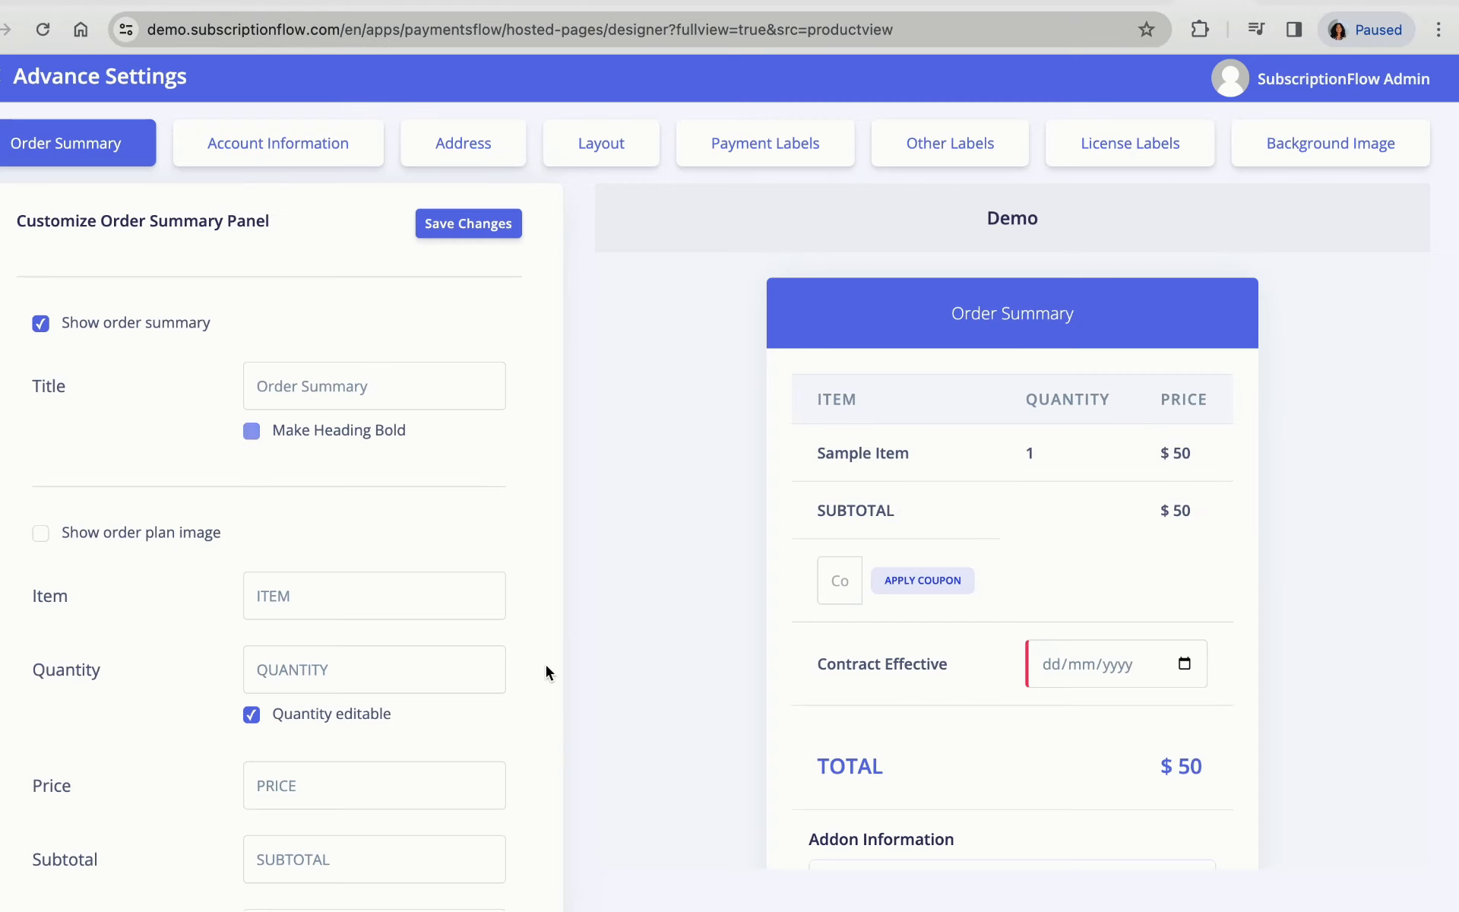
# Step: Browse the designer's Order Summary, Account Information and Other Labels settings, then return to sharing
pyautogui.scroll(-3)
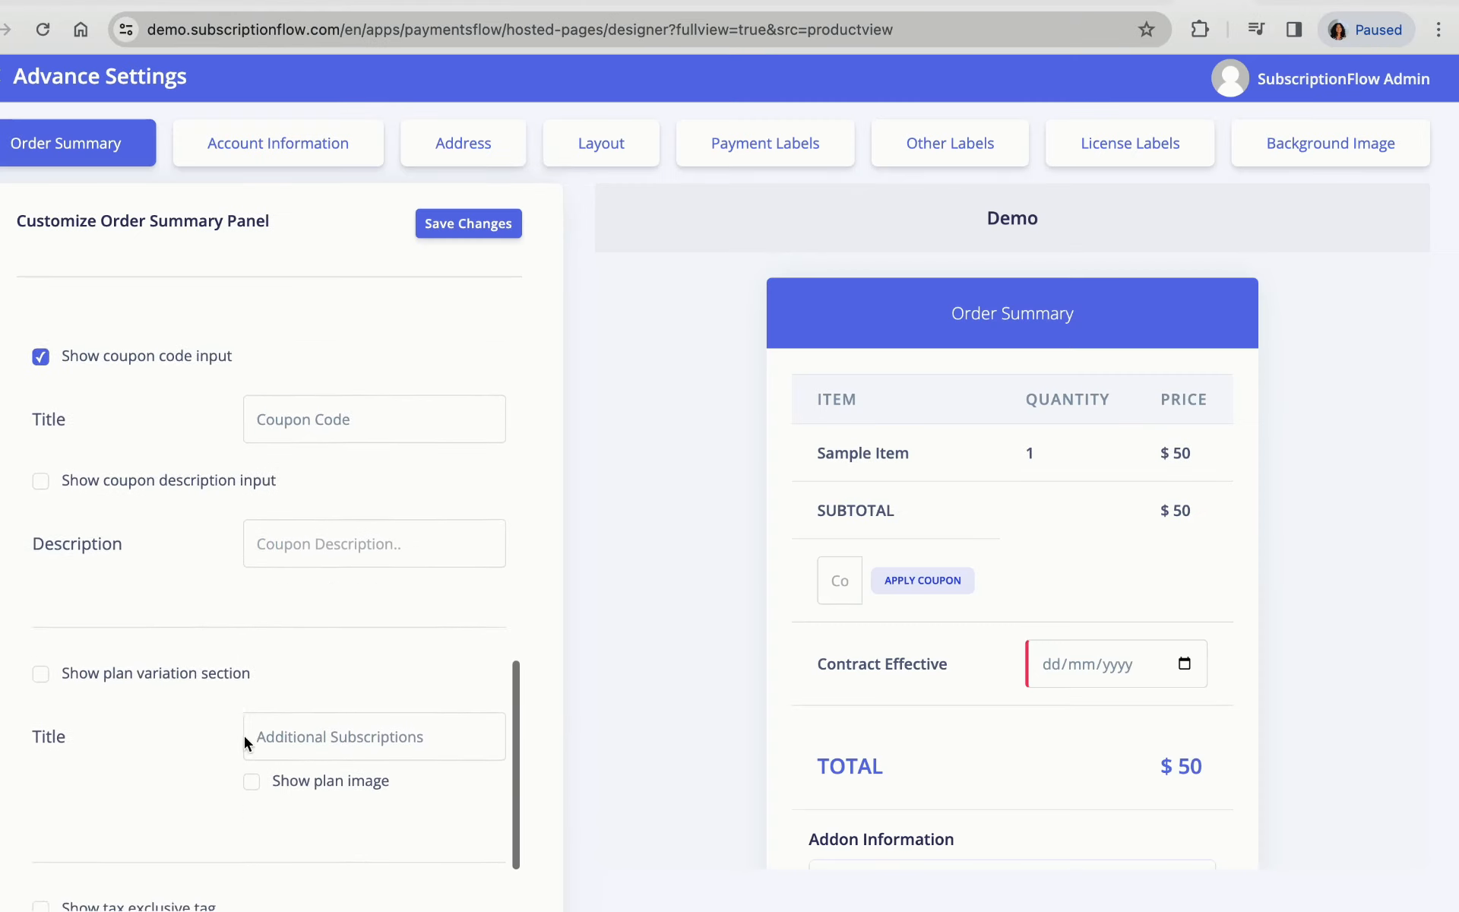
pyautogui.click(277, 142)
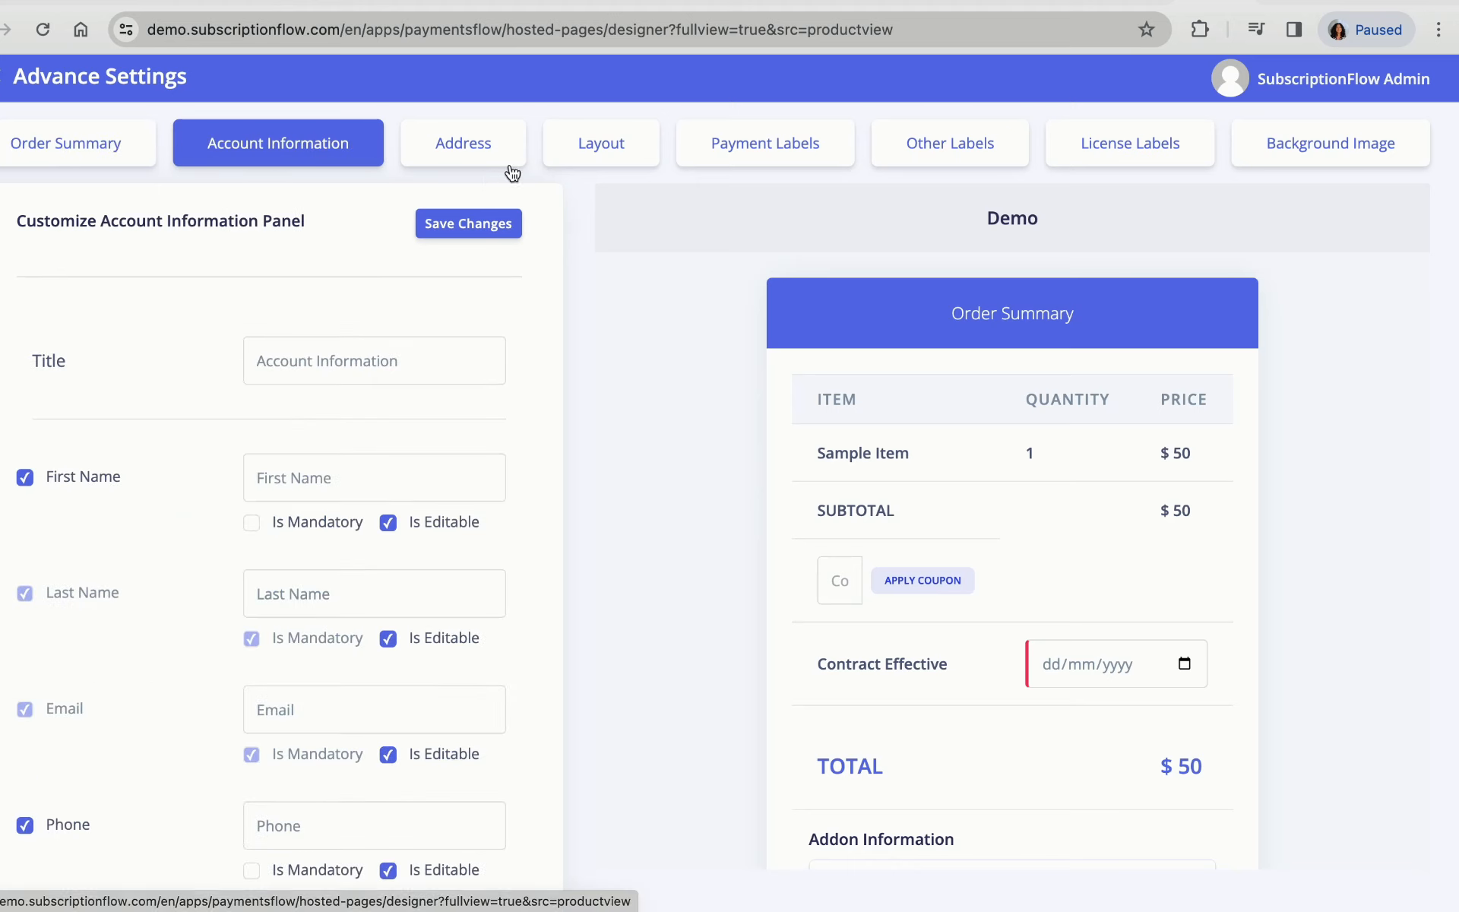
pyautogui.click(948, 143)
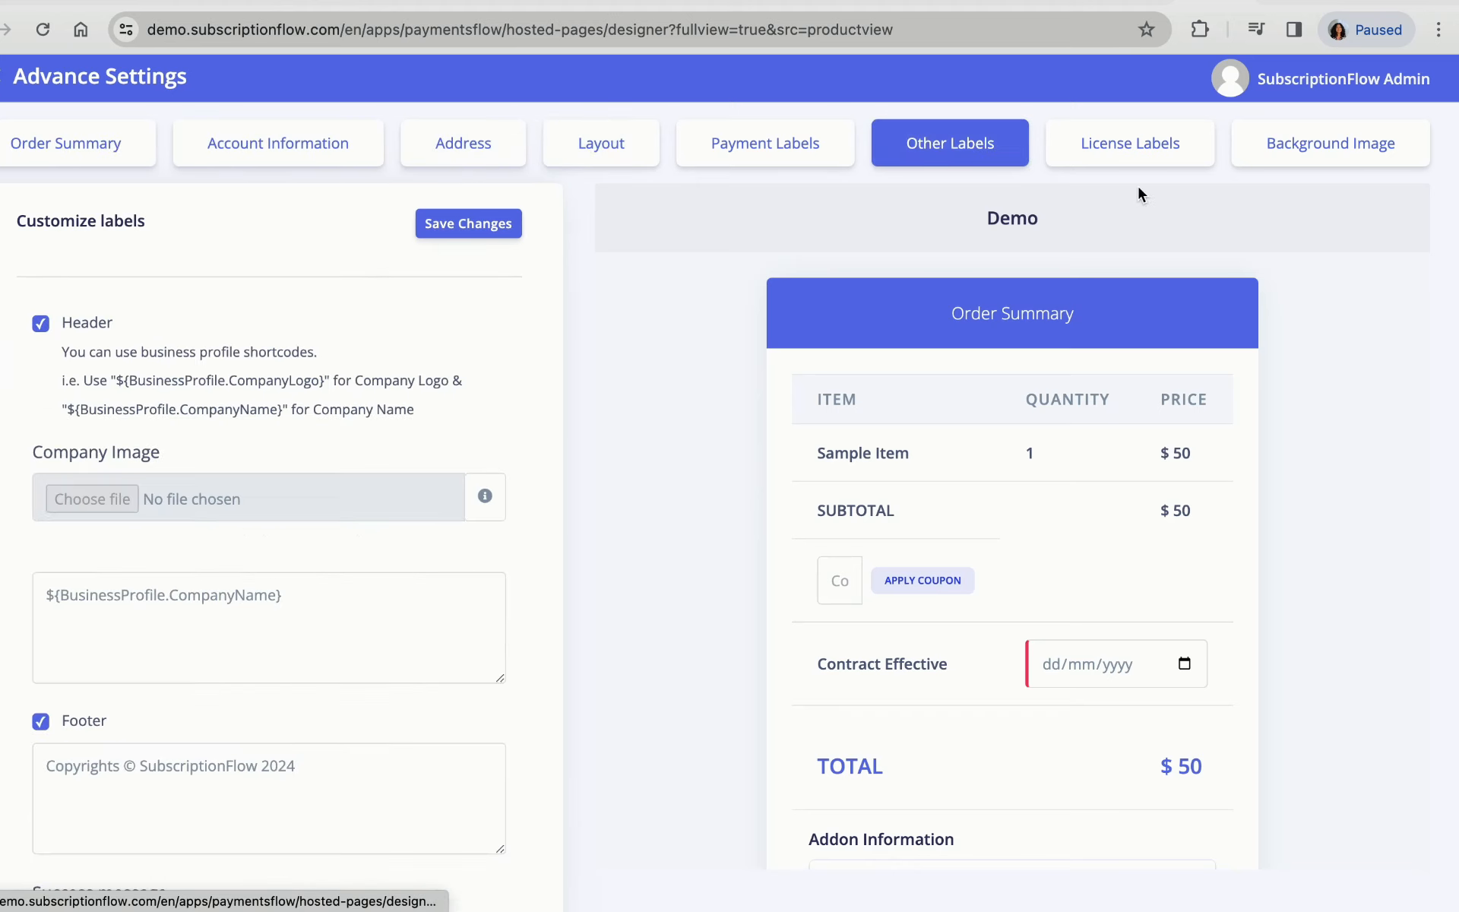
pyautogui.click(1330, 143)
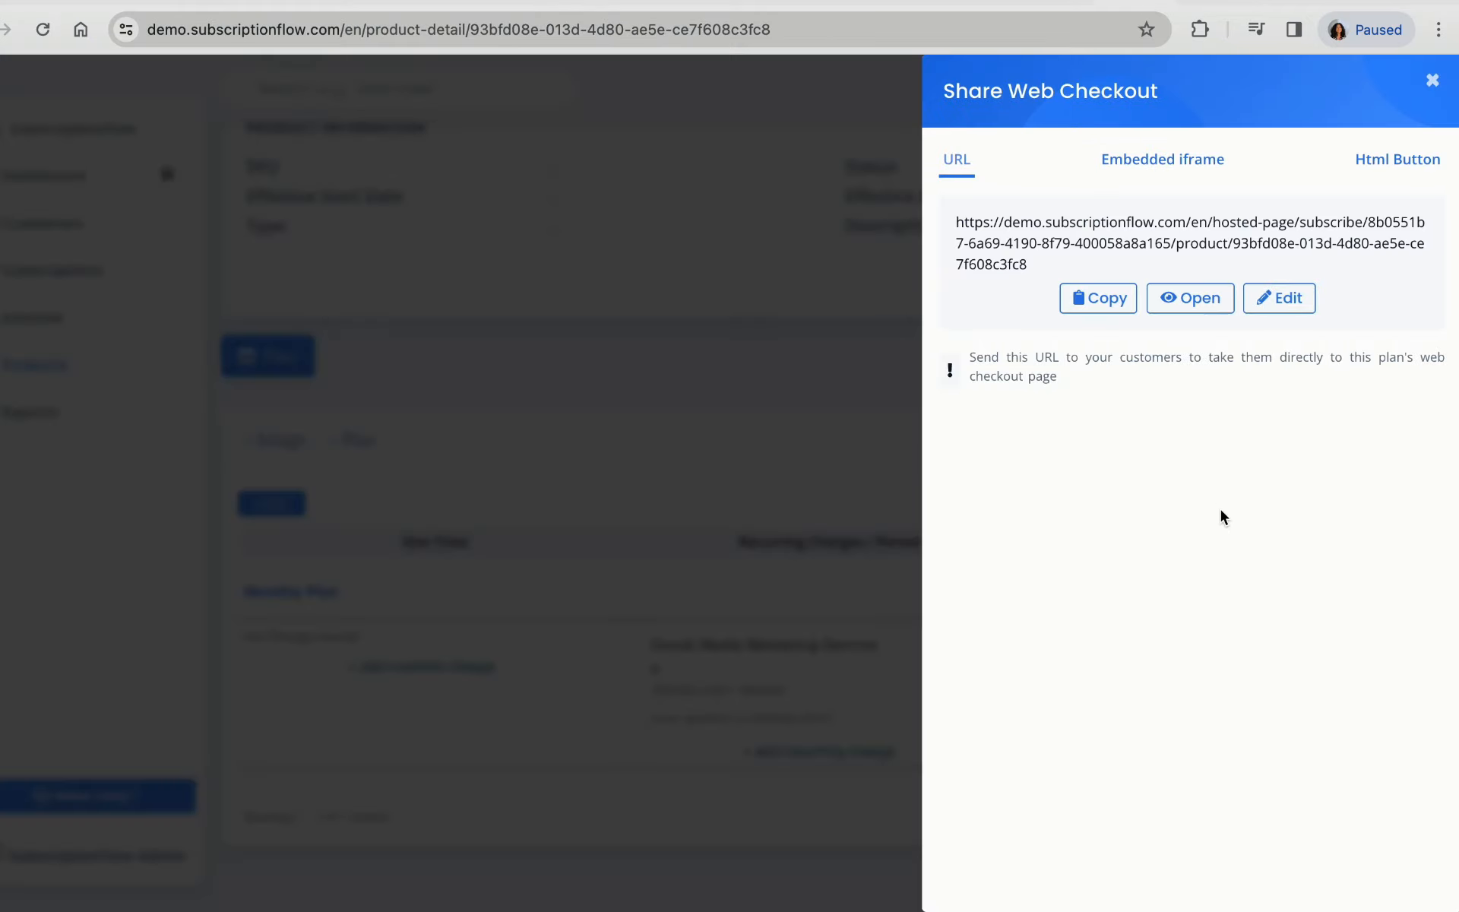
# Step: View the embedded iframe and HTML button code, set the button label to Buy Now, back to URL
pyautogui.click(1161, 160)
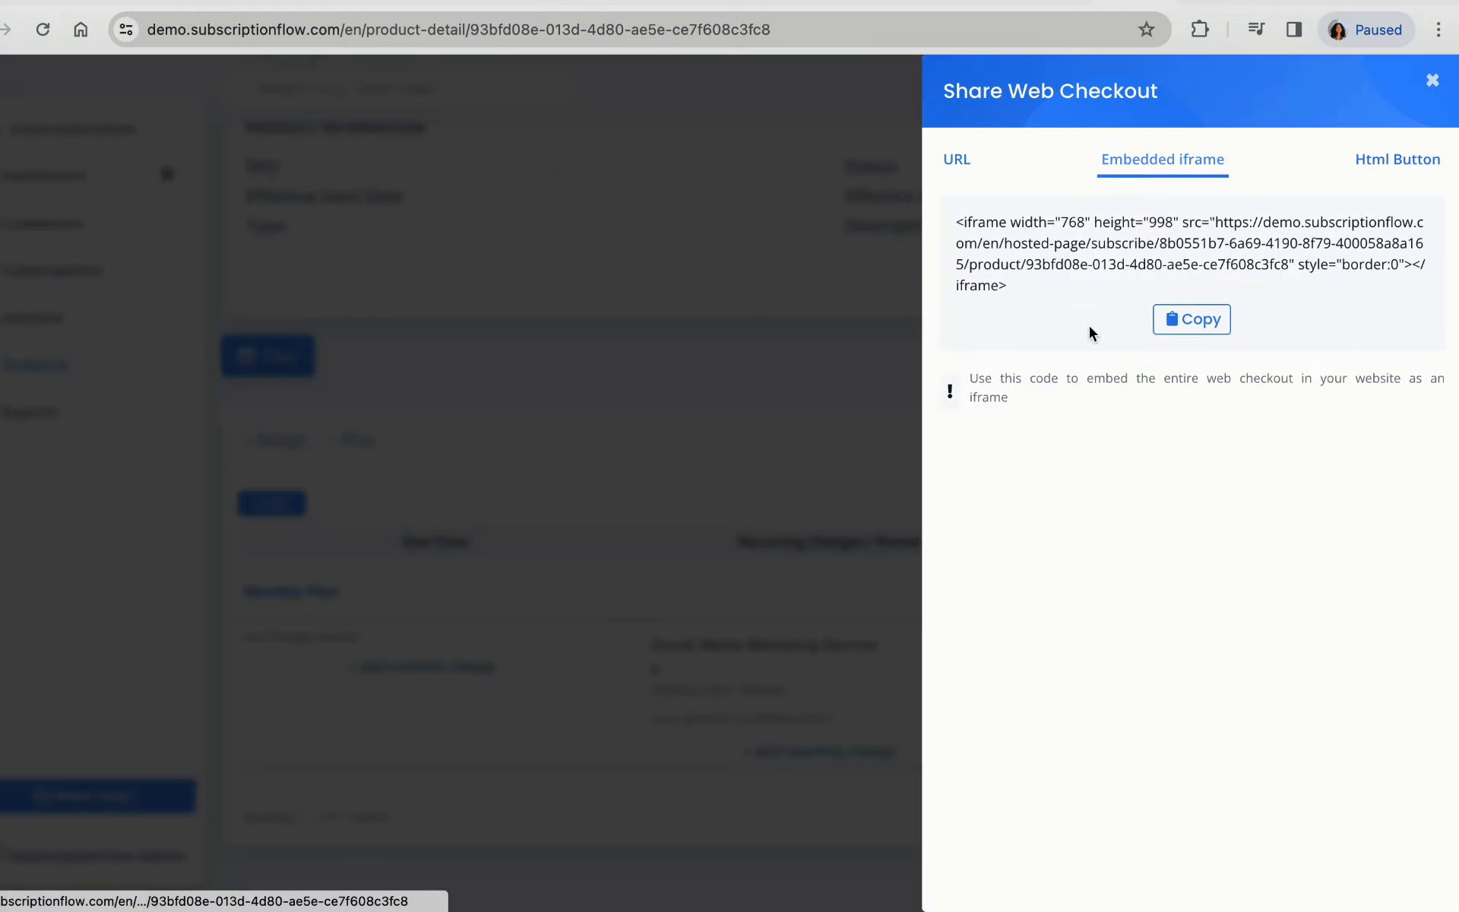
pyautogui.moveTo(1050, 326)
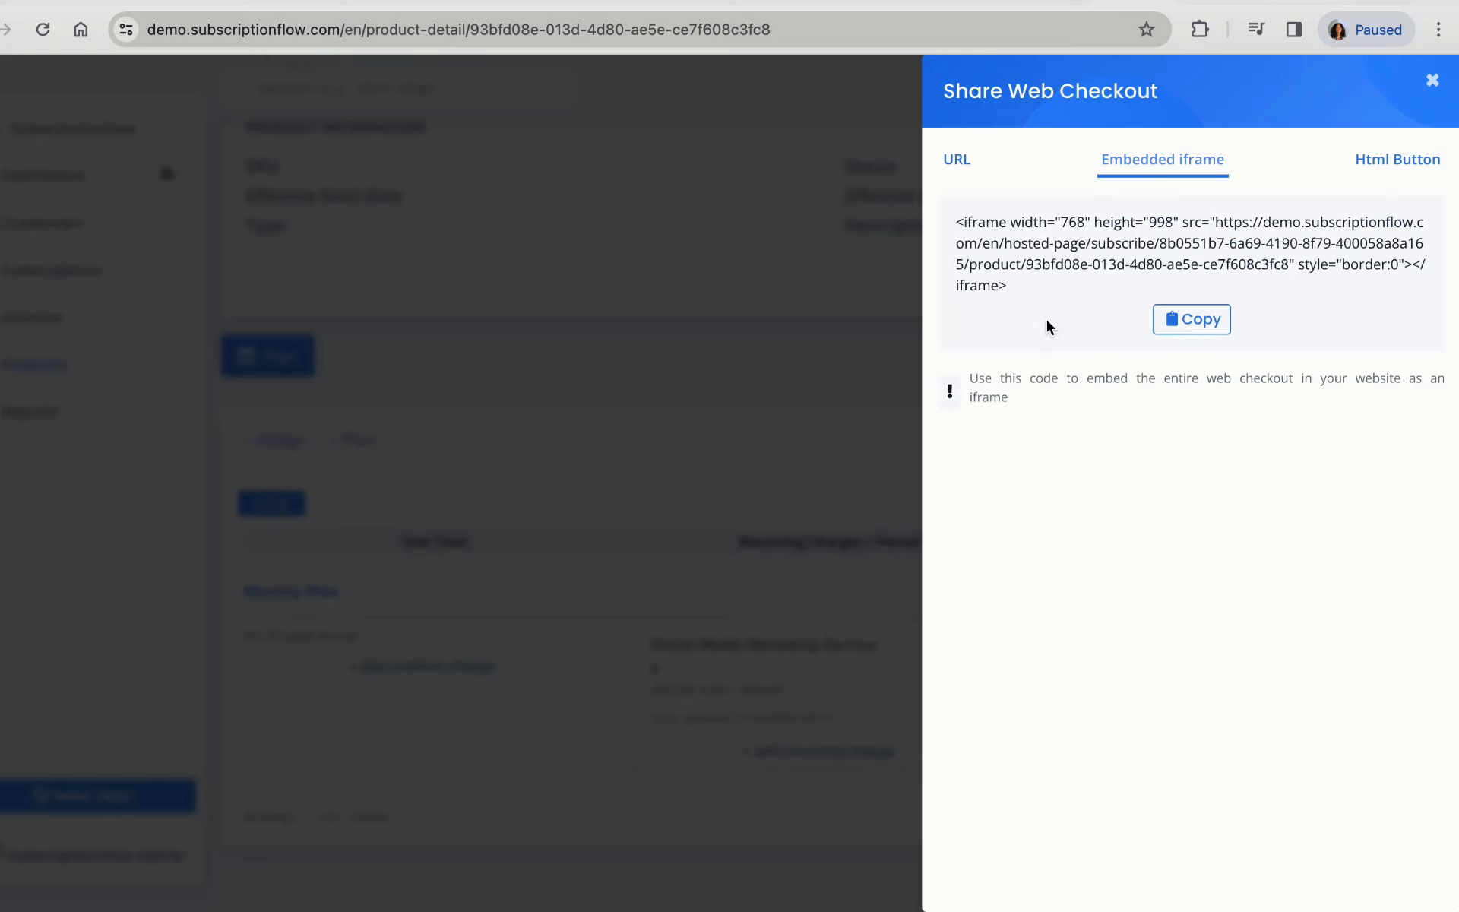
pyautogui.moveTo(1397, 159)
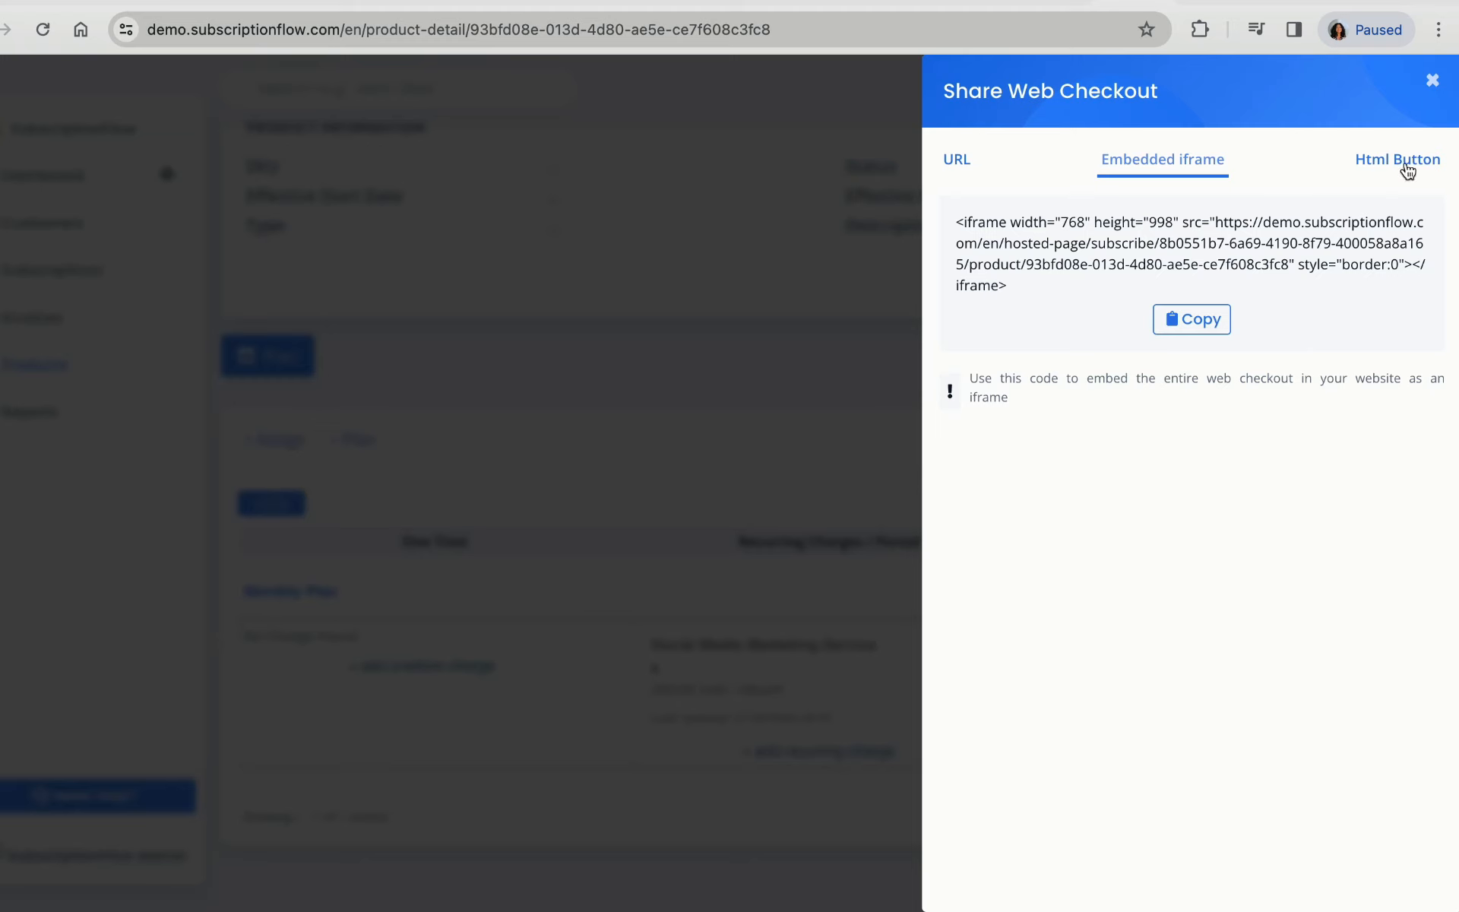
pyautogui.click(1397, 159)
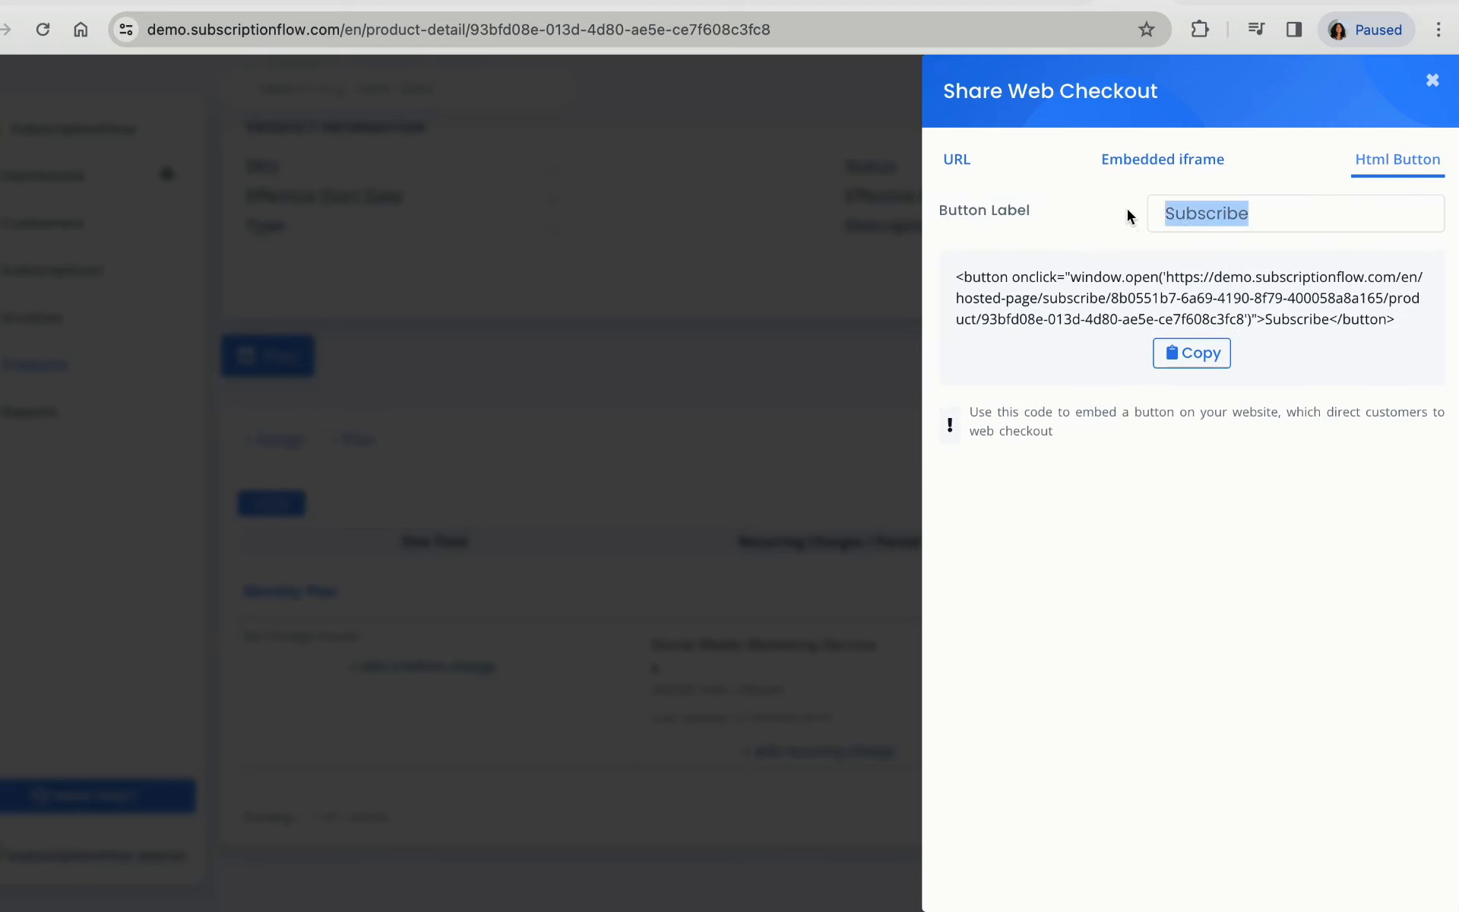
pyautogui.write('Buy Now')
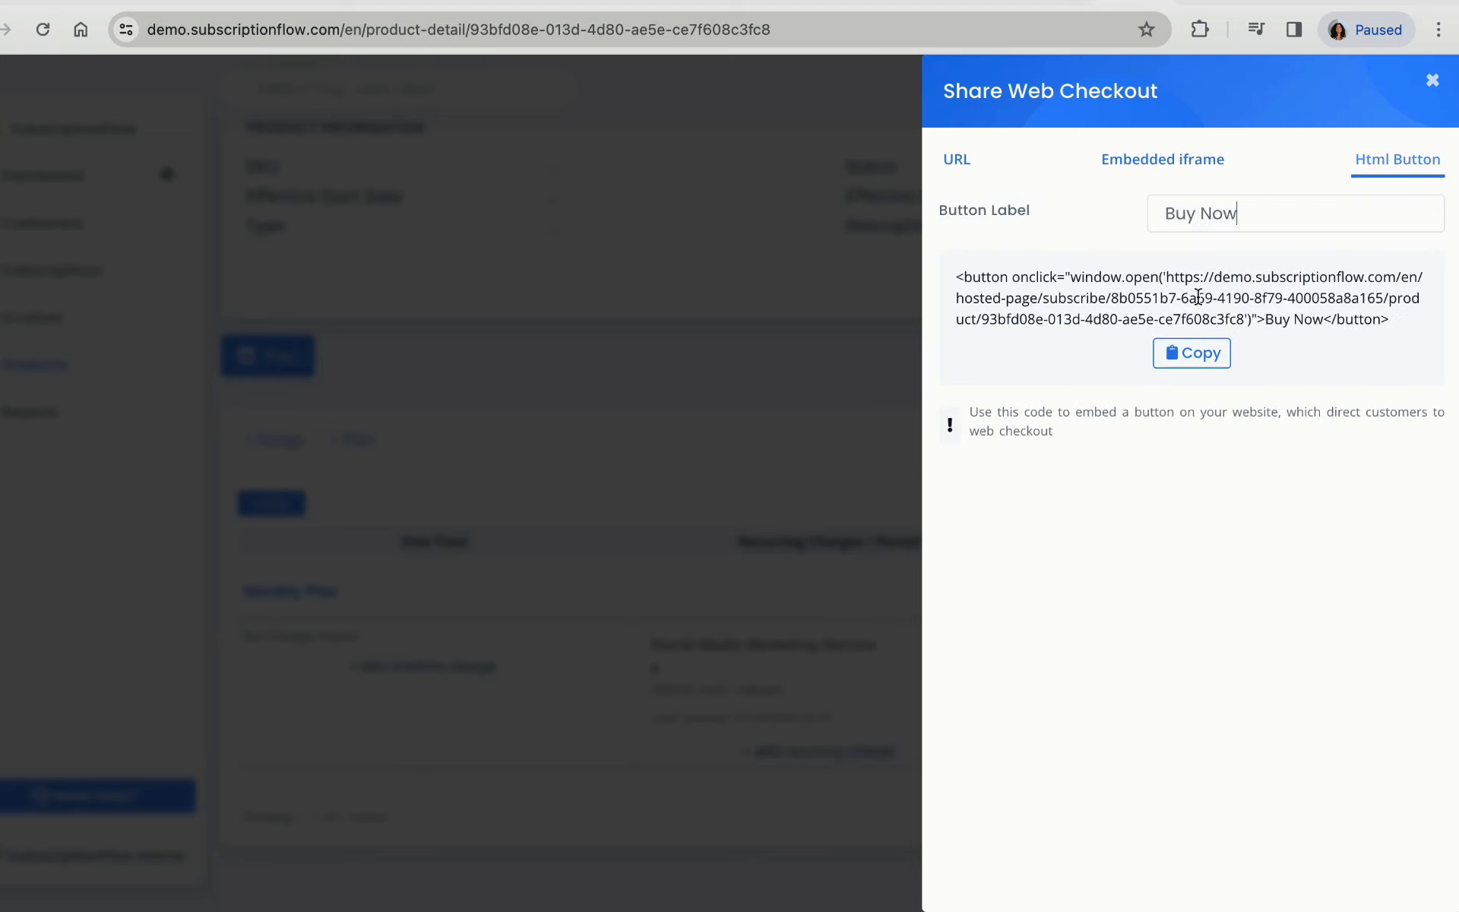
pyautogui.moveTo(1178, 472)
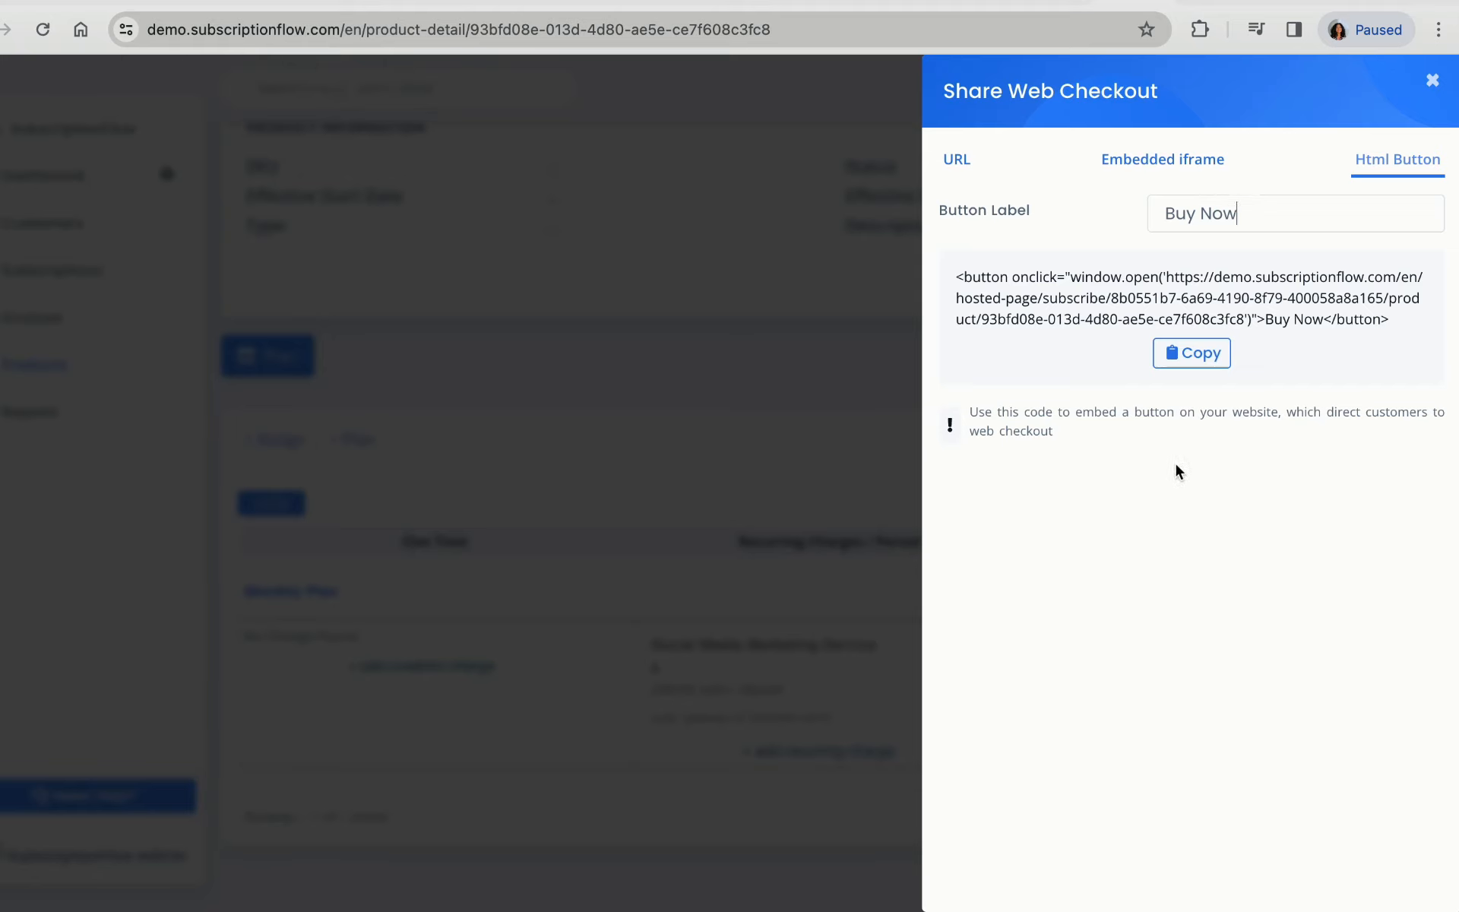
pyautogui.click(956, 159)
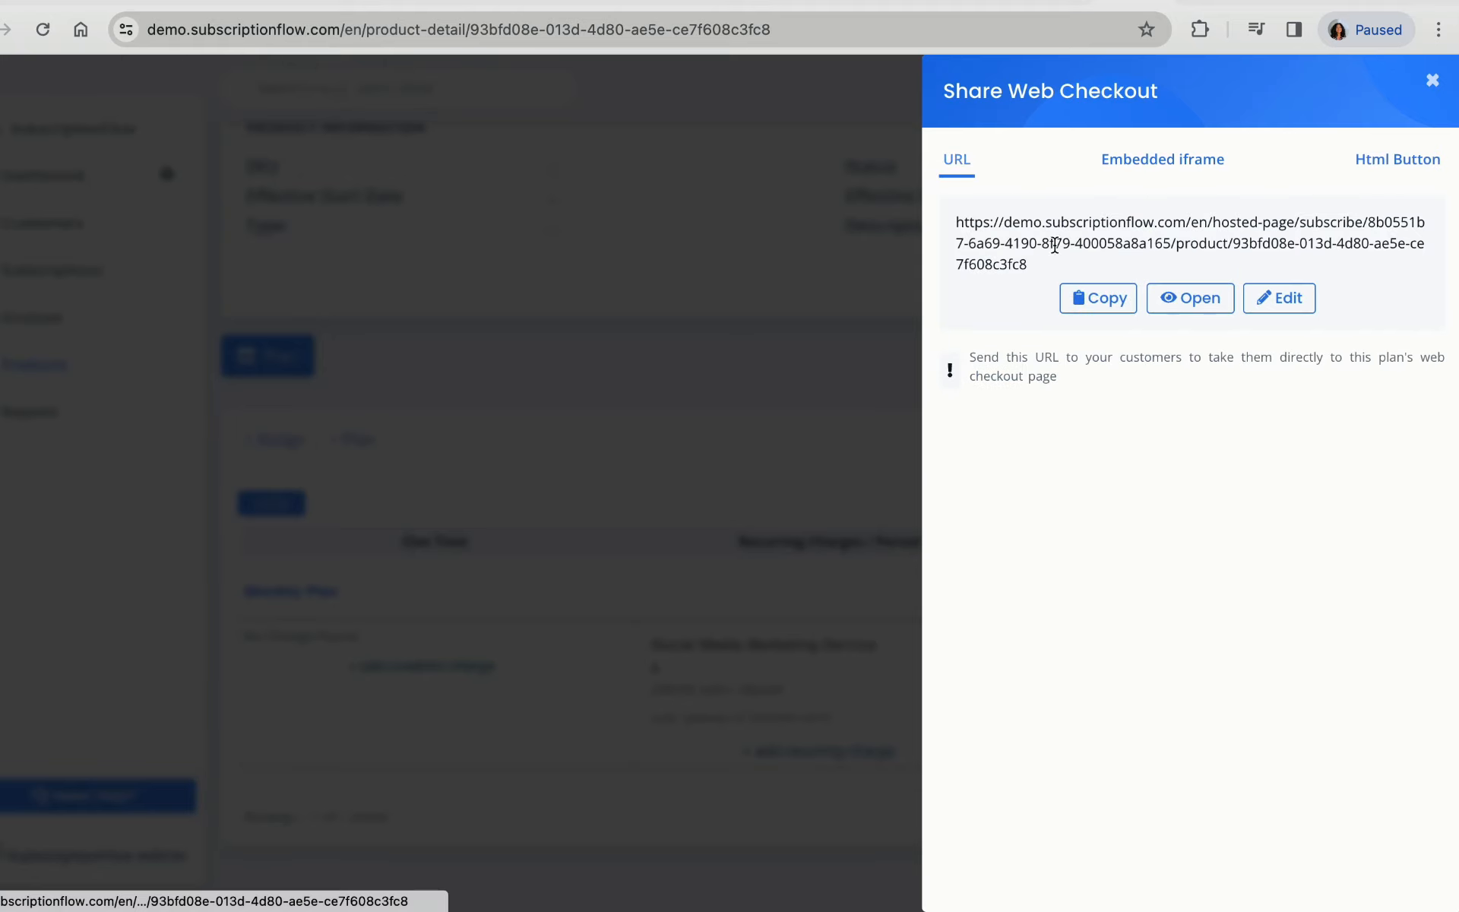
# Step: Open the hosted checkout and reload it with &payment_widget= appended for the $200 Monthly Plan
pyautogui.click(1188, 299)
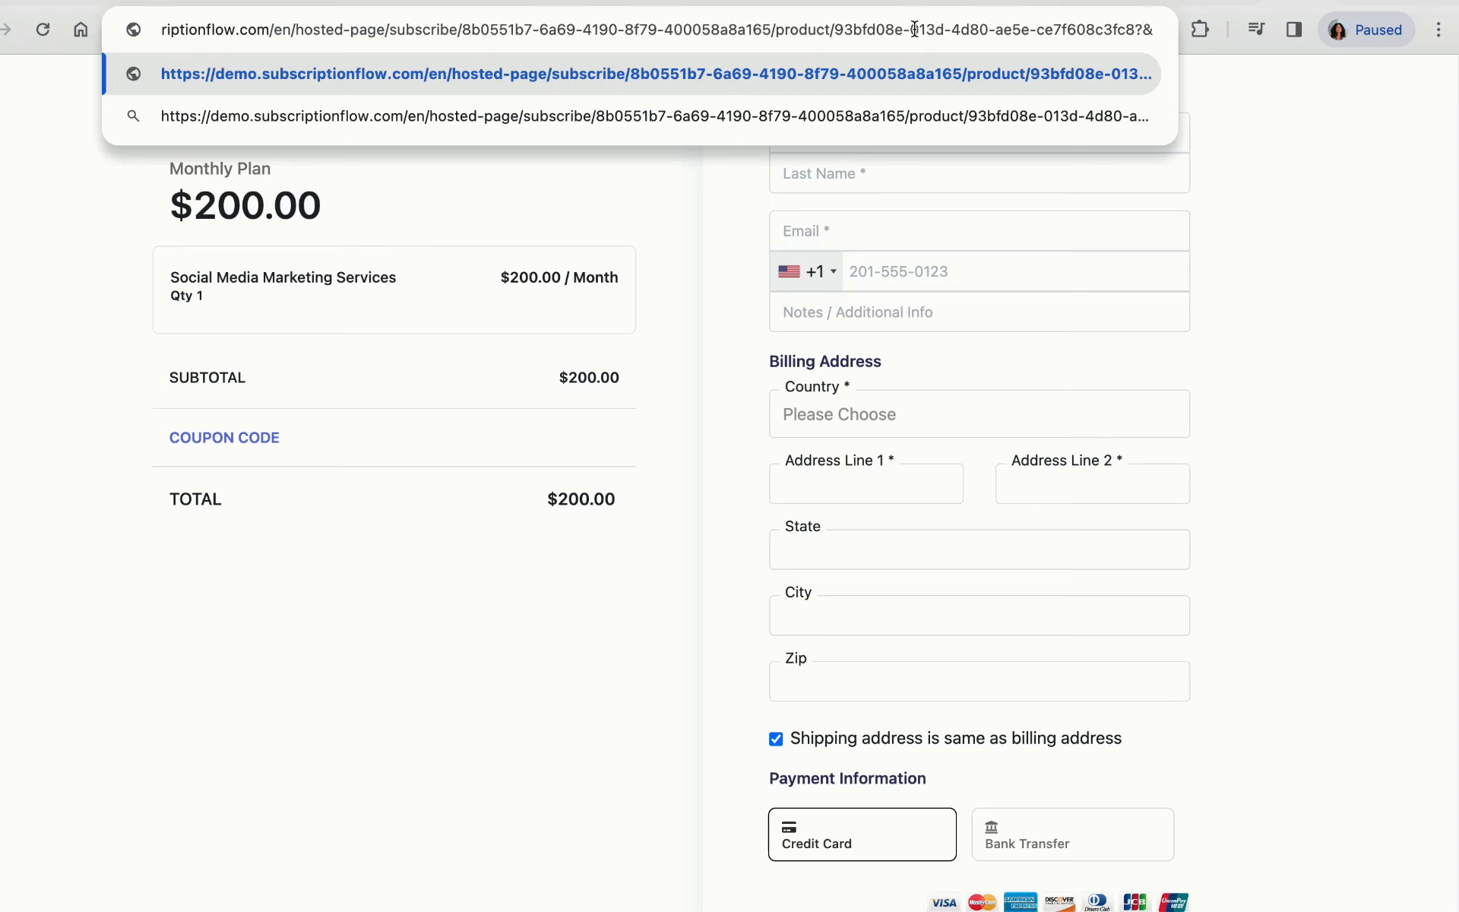
pyautogui.write('&payment_widget=')
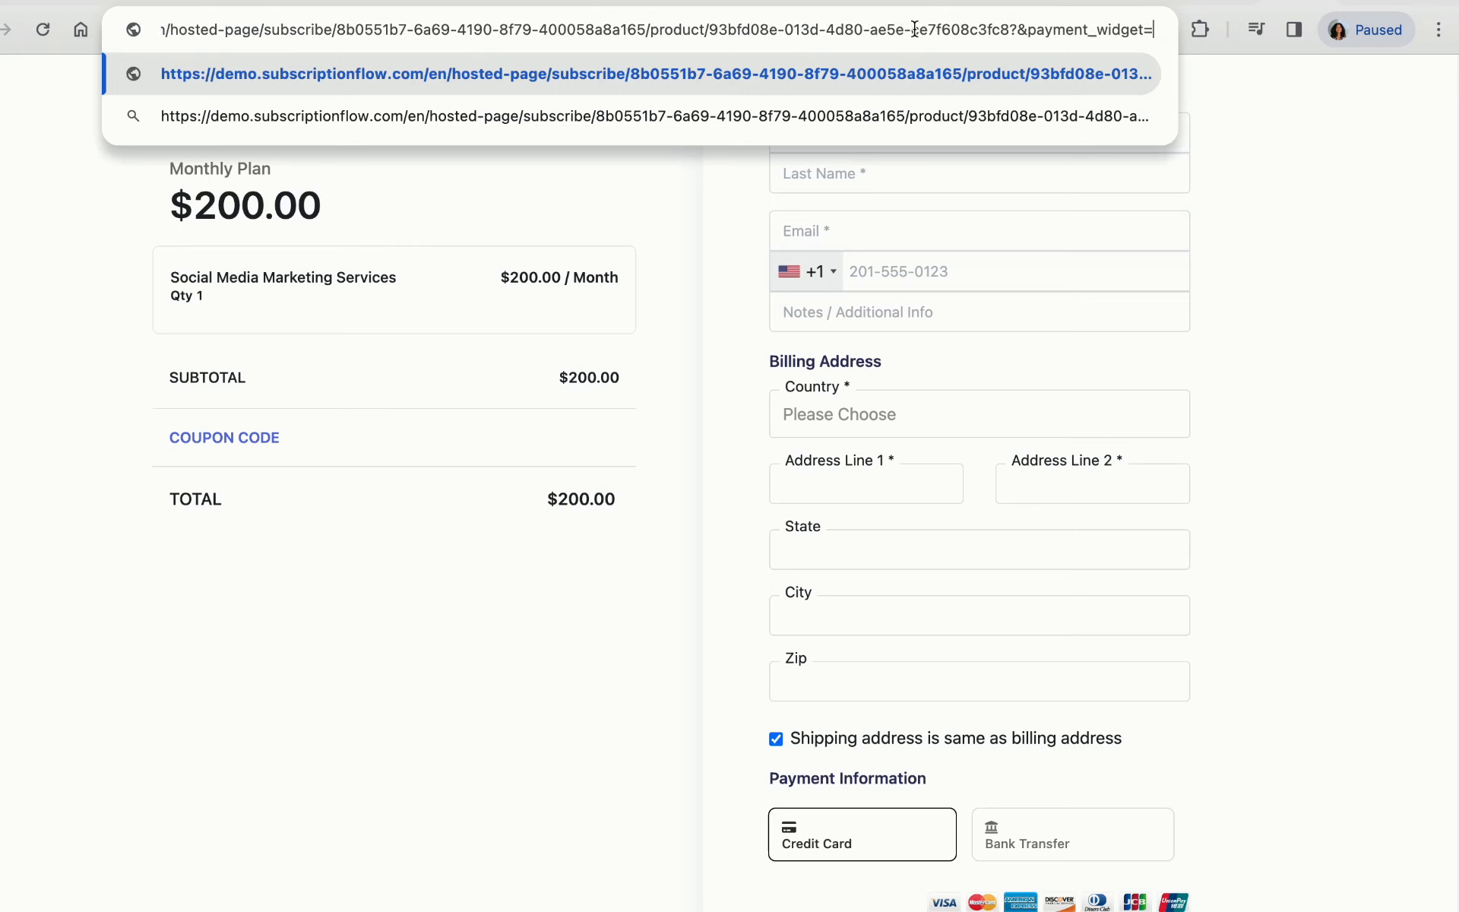
pyautogui.press('Return')
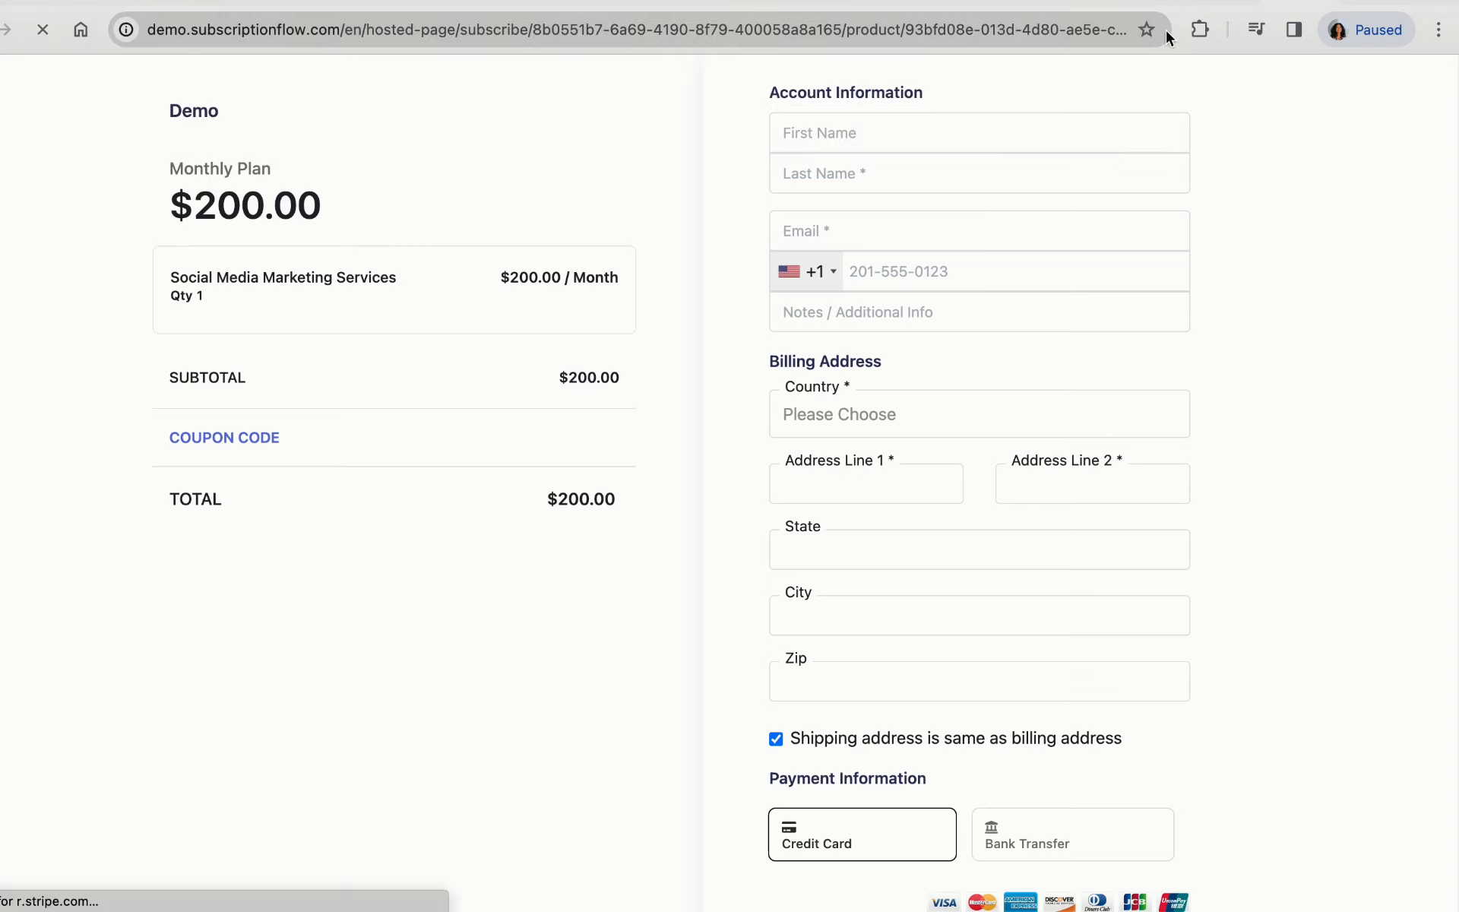
pyautogui.scroll(-3)
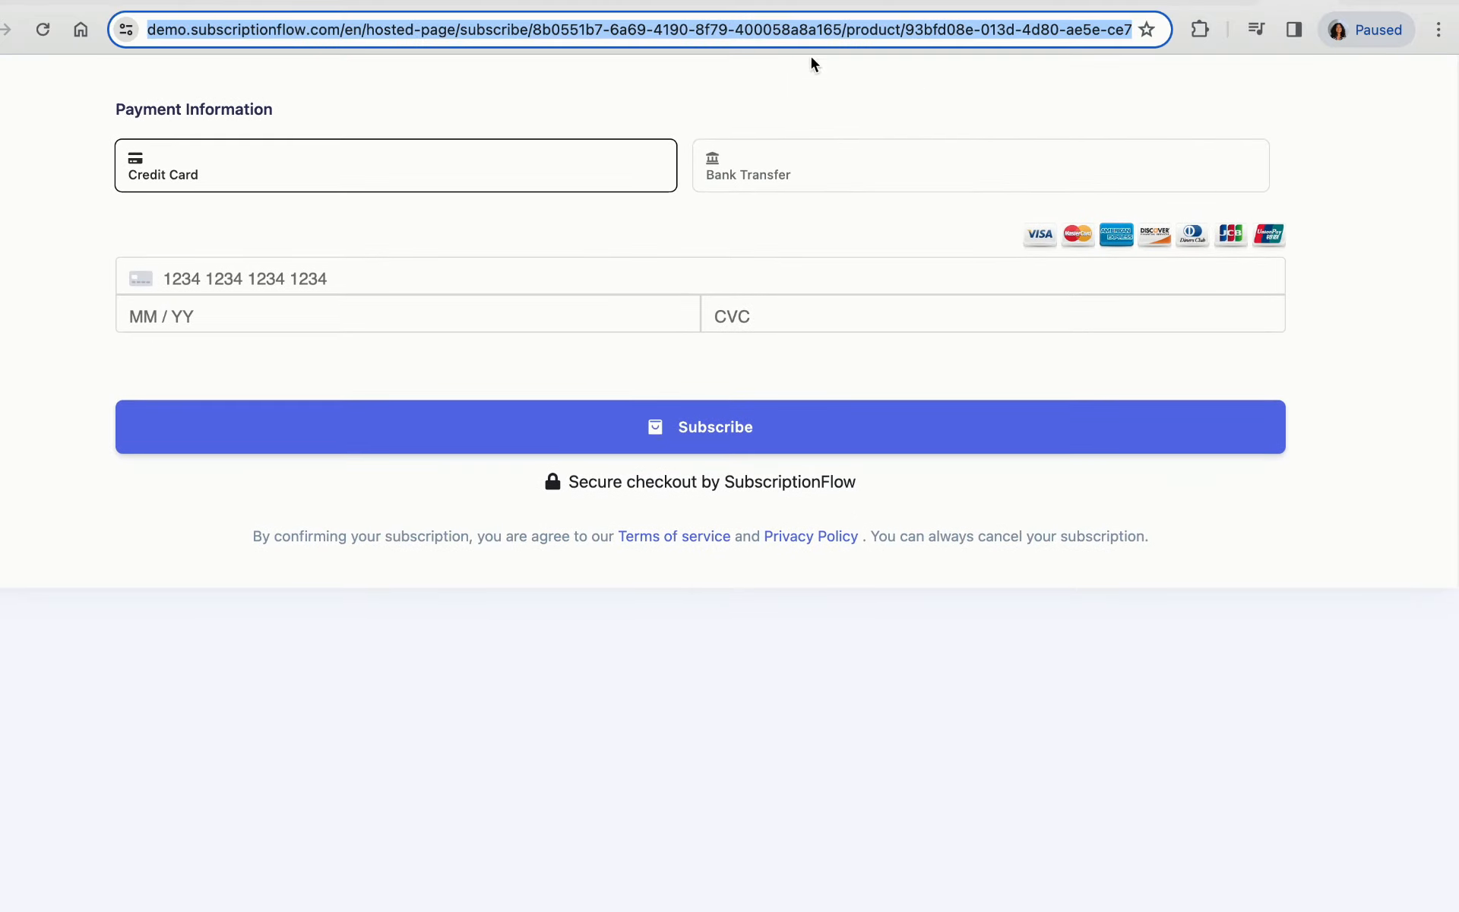
pyautogui.moveTo(1359, 308)
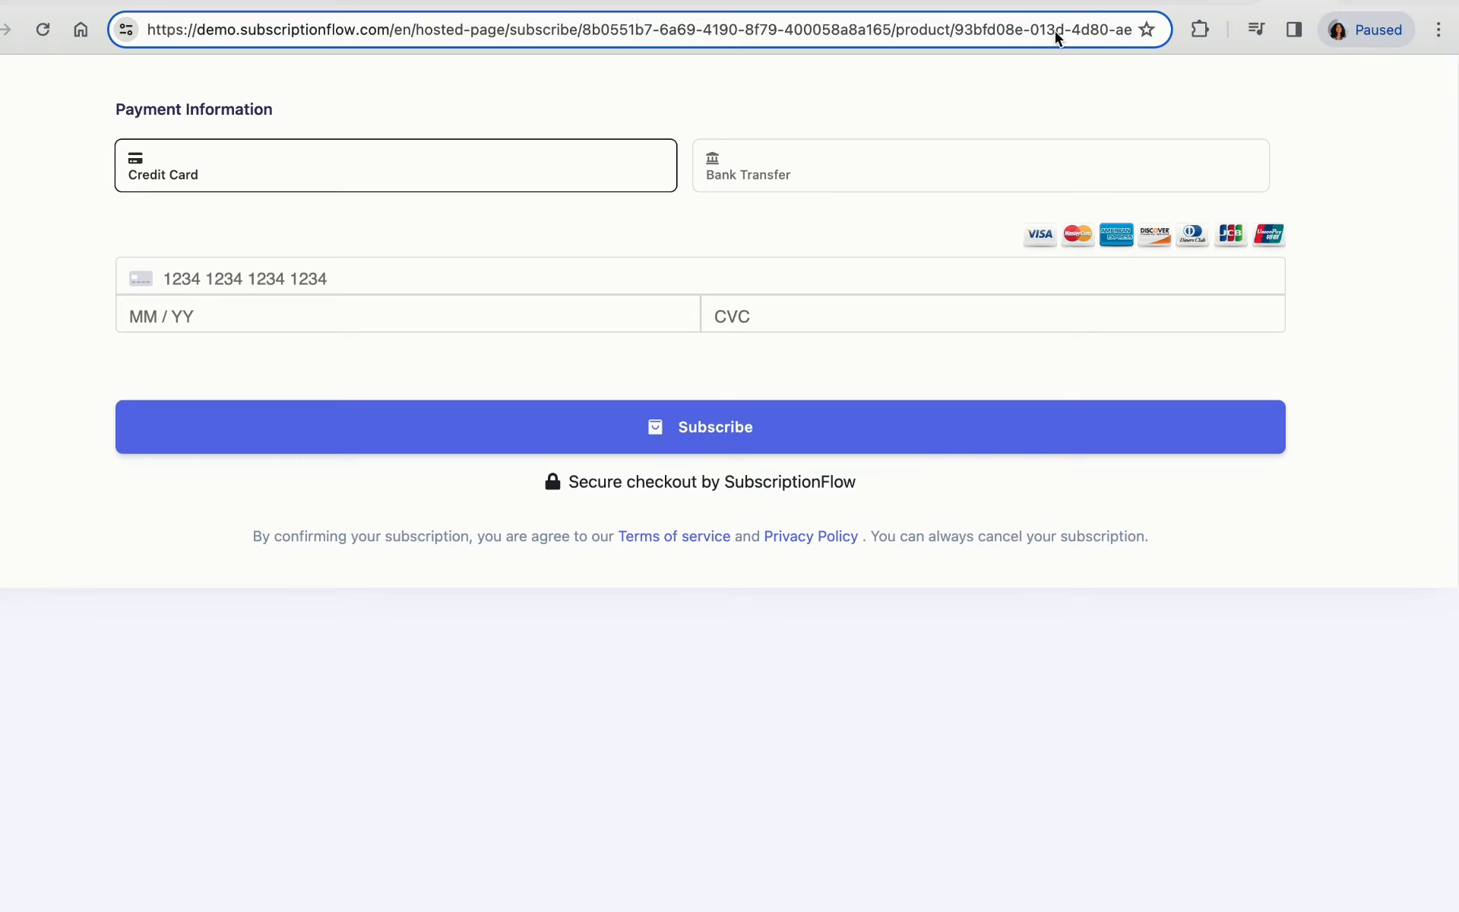
pyautogui.moveTo(1047, 67)
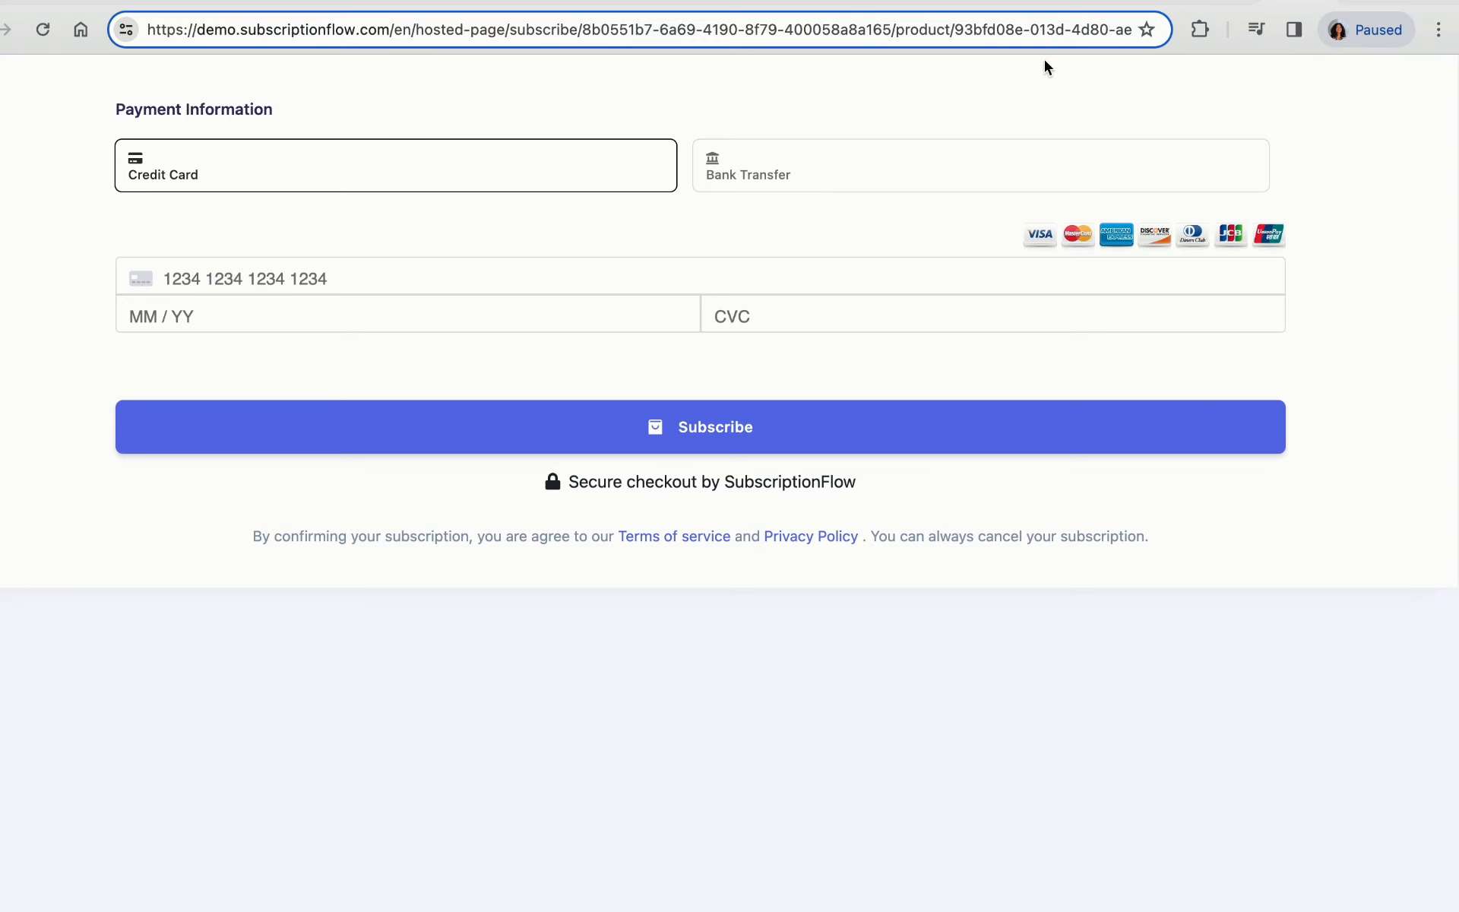